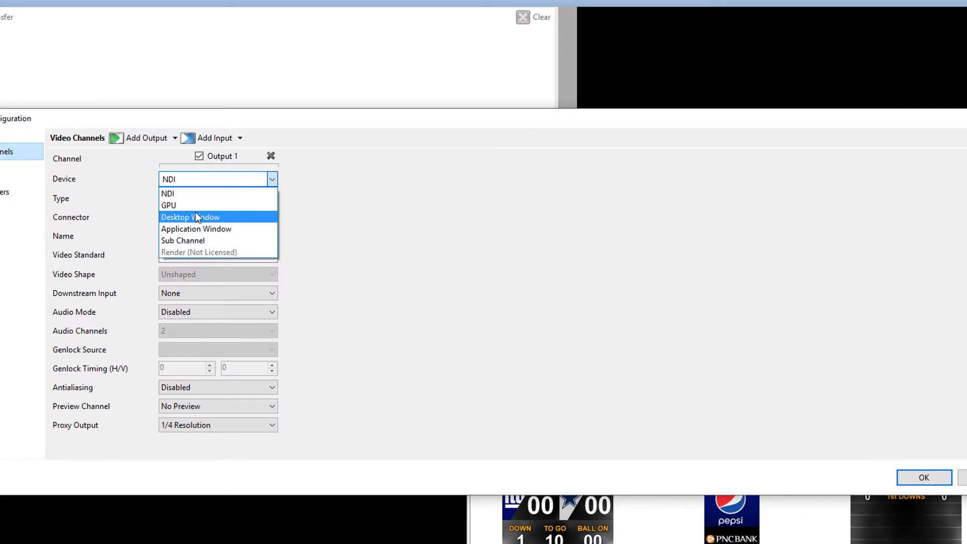
- Make Output 1 a GPU channel with a custom 5760x1080 29.97p video standard
left_click(168, 206)
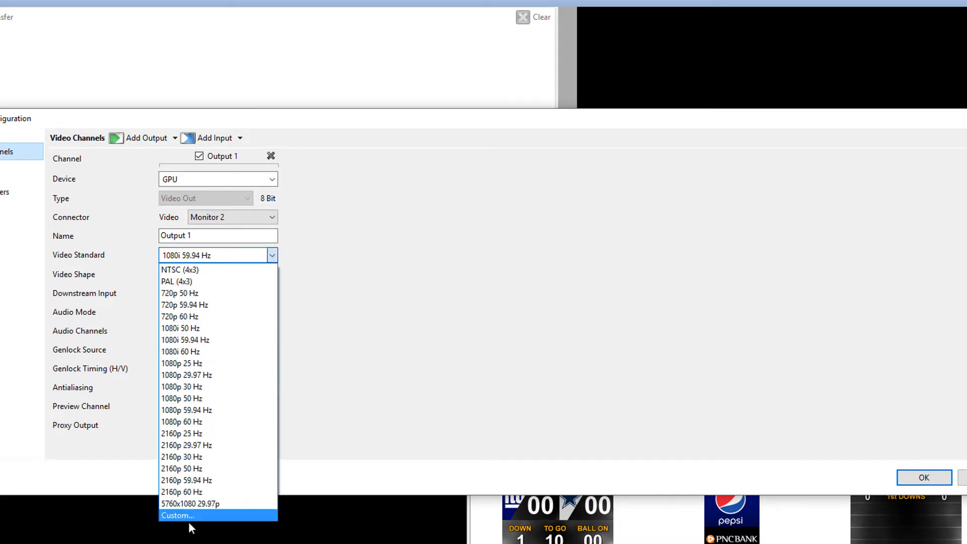
left_click(178, 514)
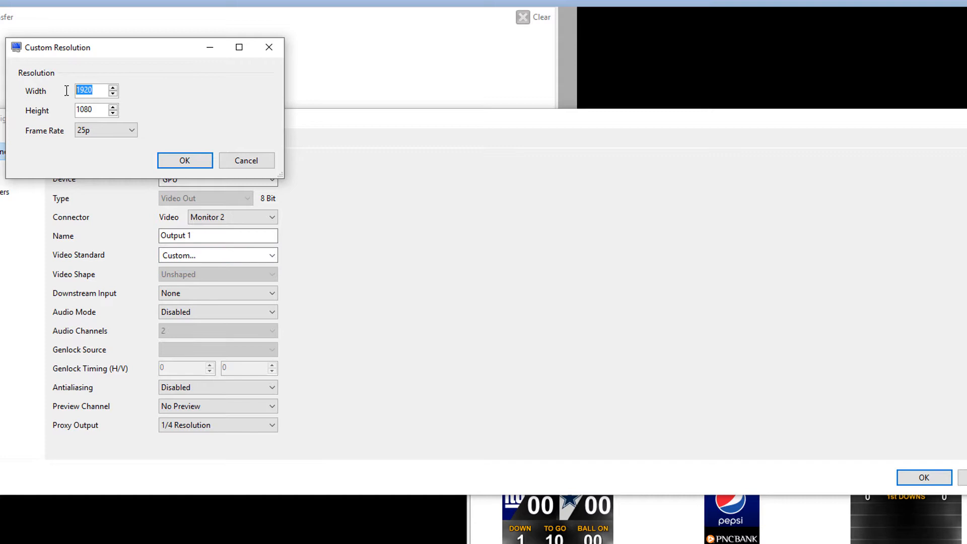
type("5760")
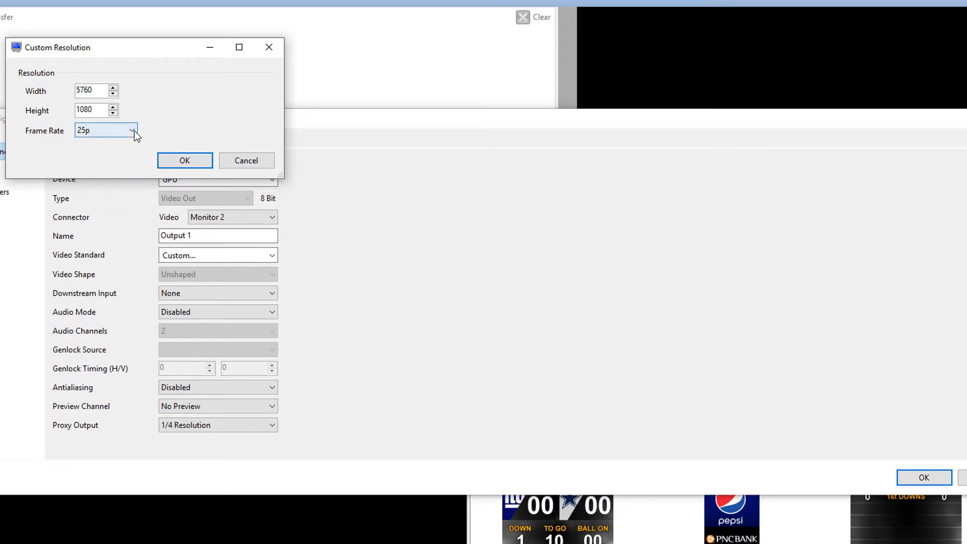
left_click(184, 160)
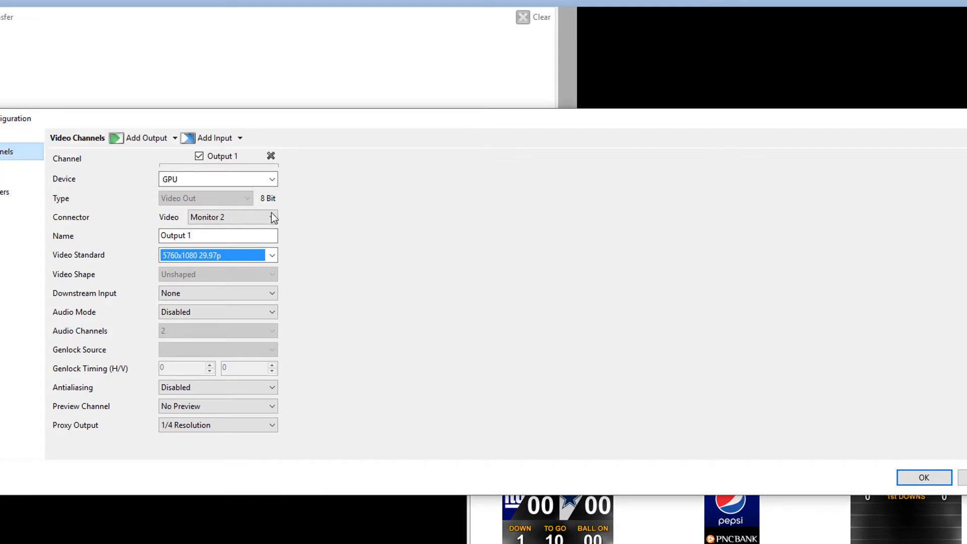
left_click(175, 138)
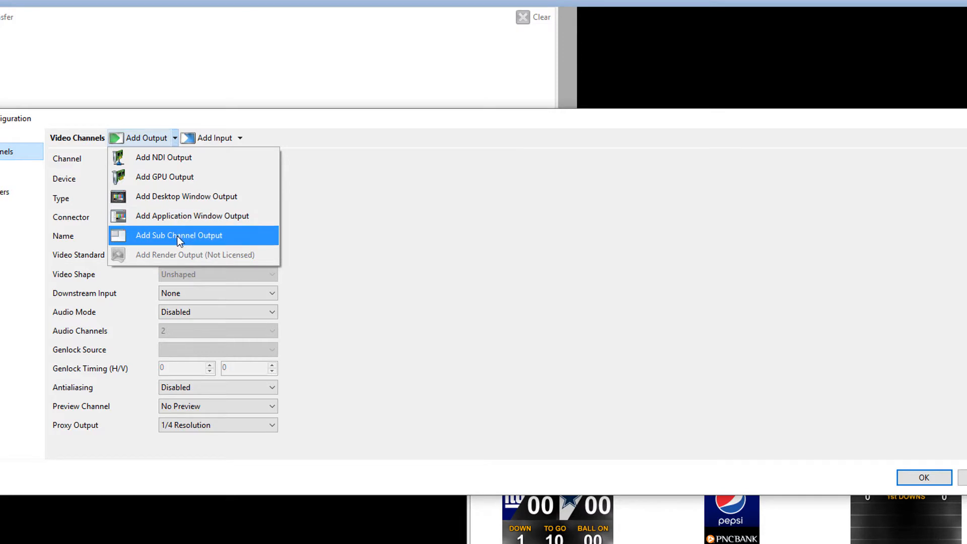
- Add a sub channel output under Output 1 and name it 'Sponsor Leftr'
left_click(178, 236)
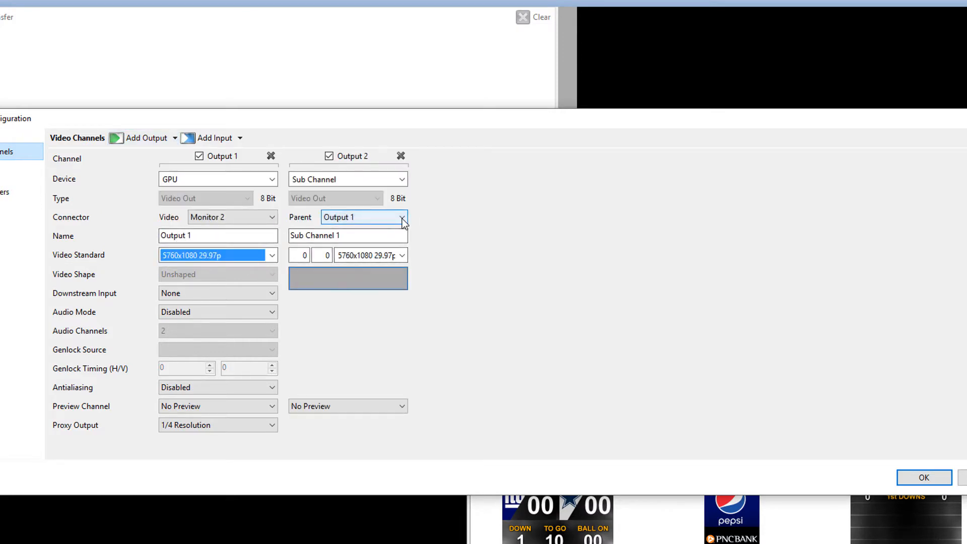
left_click(207, 217)
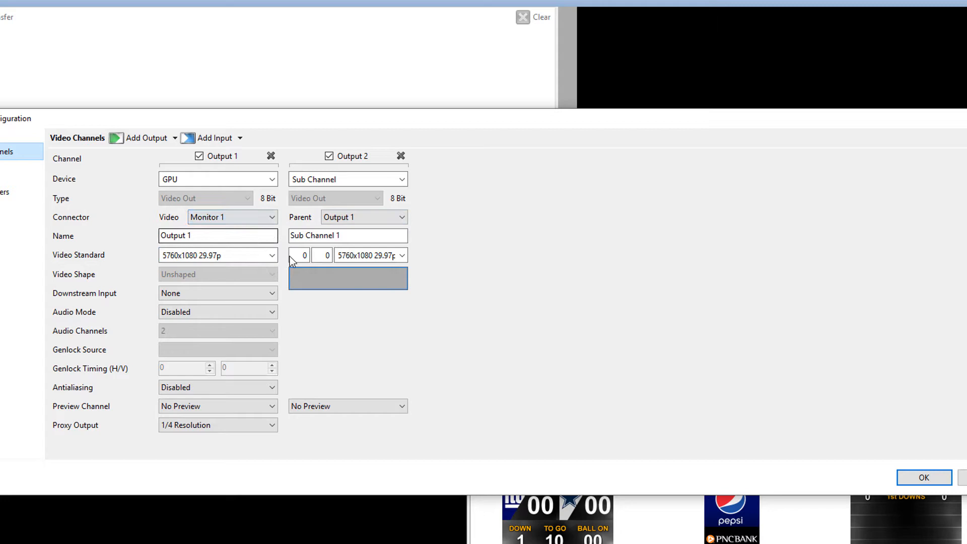
left_click(347, 235)
type("S")
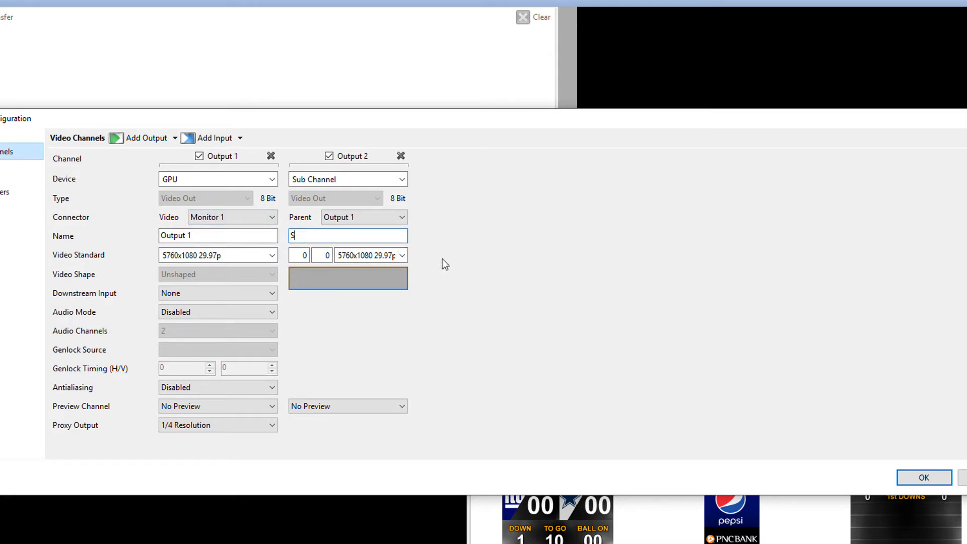
type("ponsor")
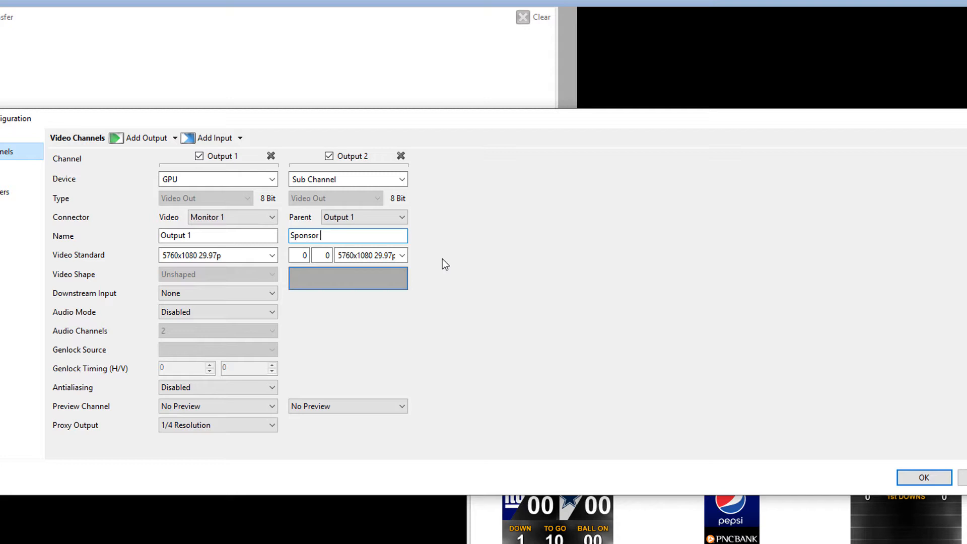
type("Leftr")
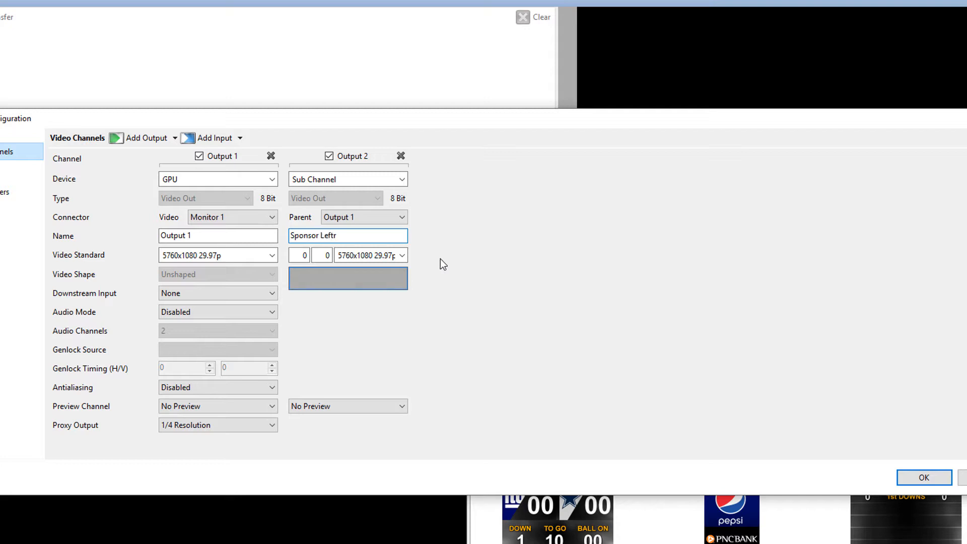
- Give the sponsor sub channel a custom 640x1080 29.97p resolution
left_click(401, 255)
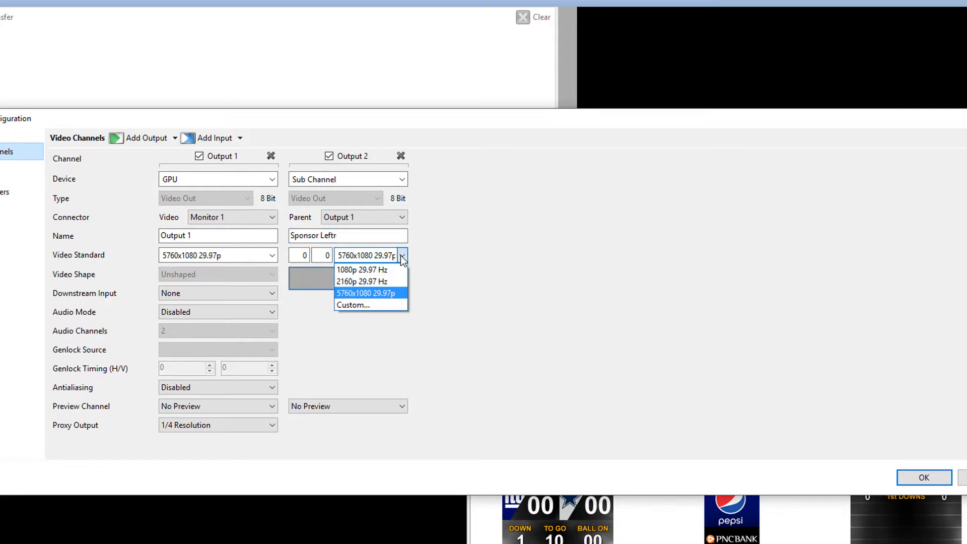
left_click(352, 304)
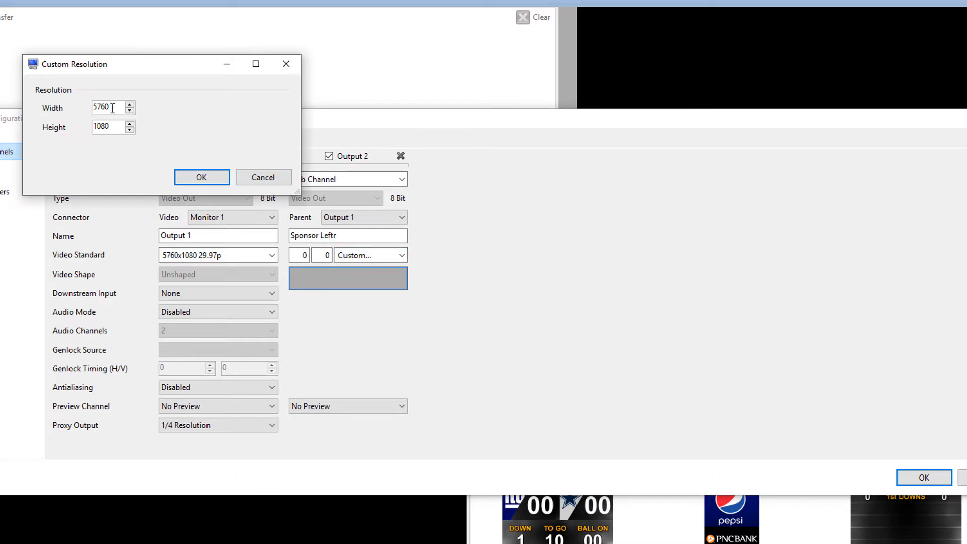
type("64")
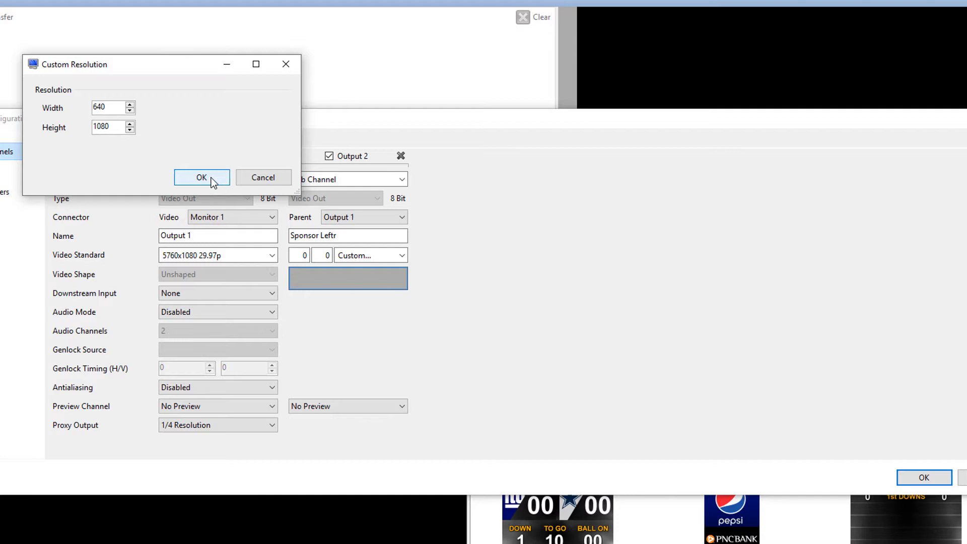
left_click(202, 178)
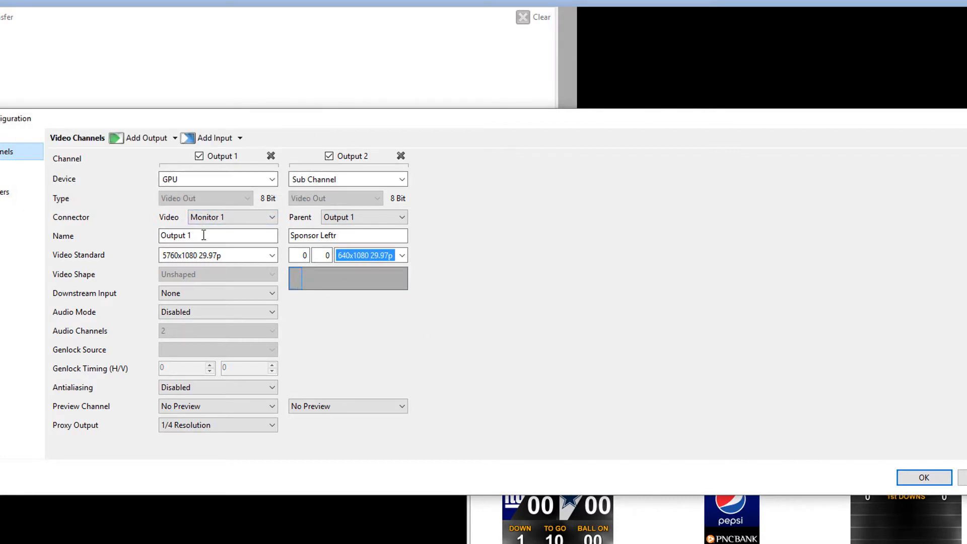
left_click(146, 138)
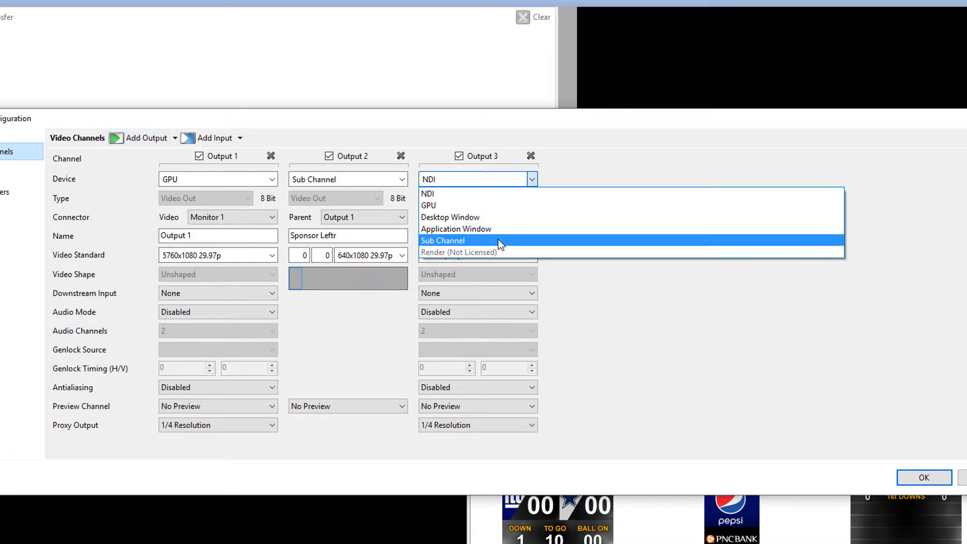
- Make Output 3 a sub channel of Output 1 named 'Main Score'
left_click(442, 241)
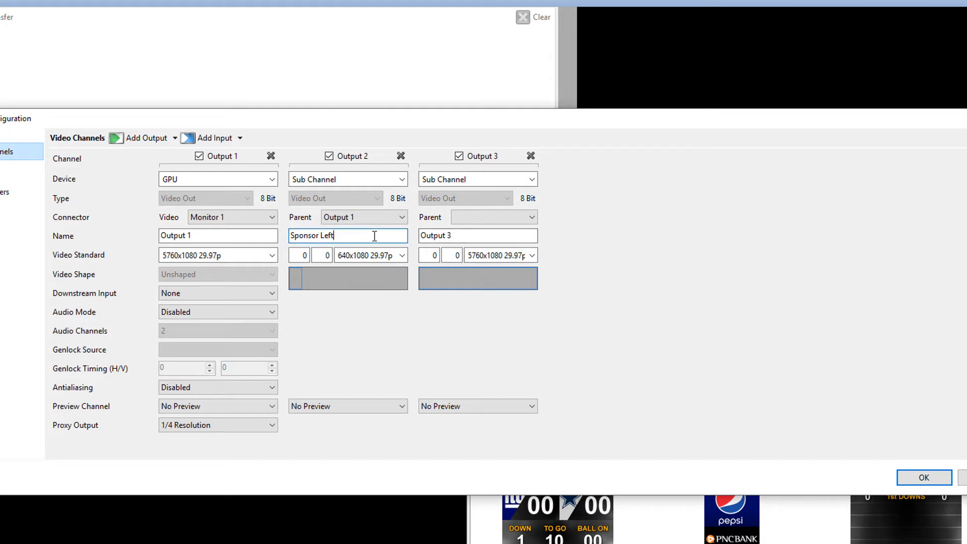
left_click(492, 217)
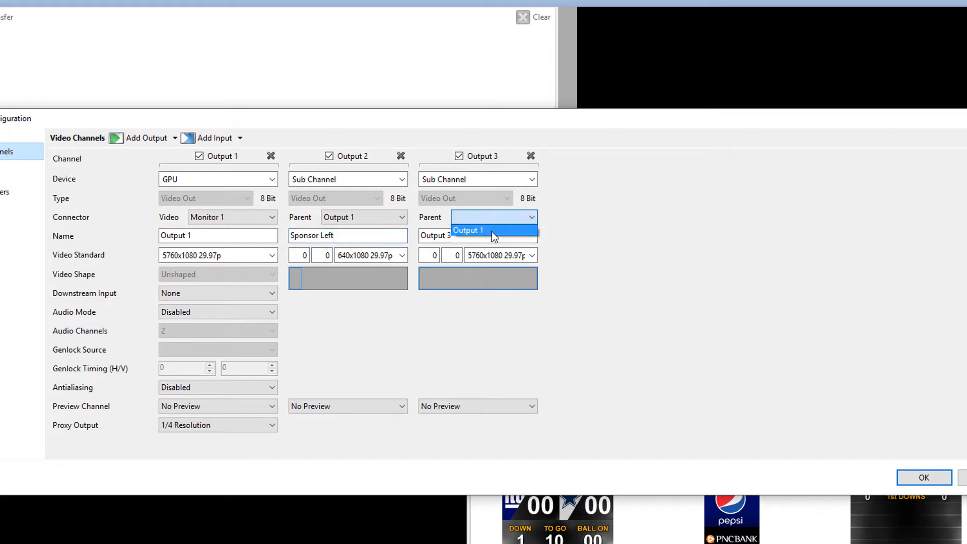
left_click(468, 230)
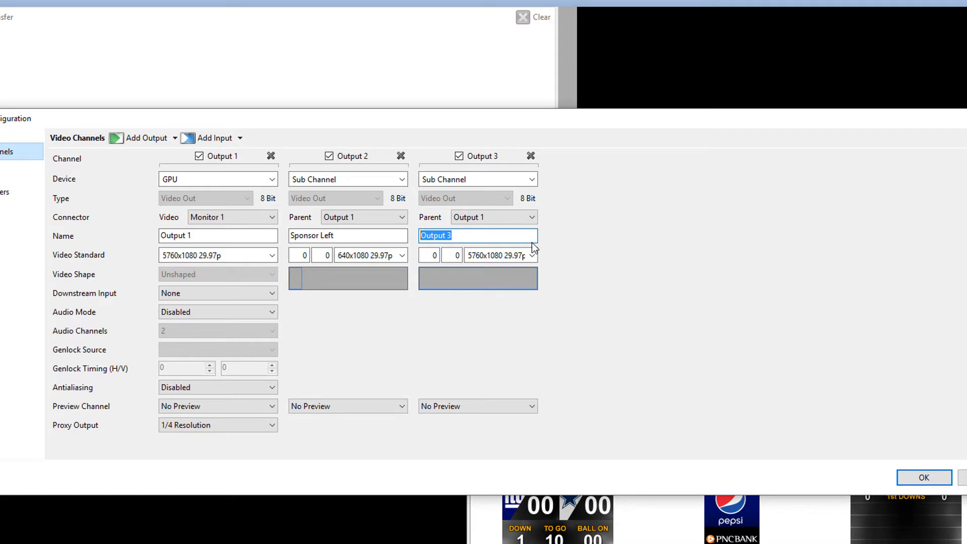
type("Main Score")
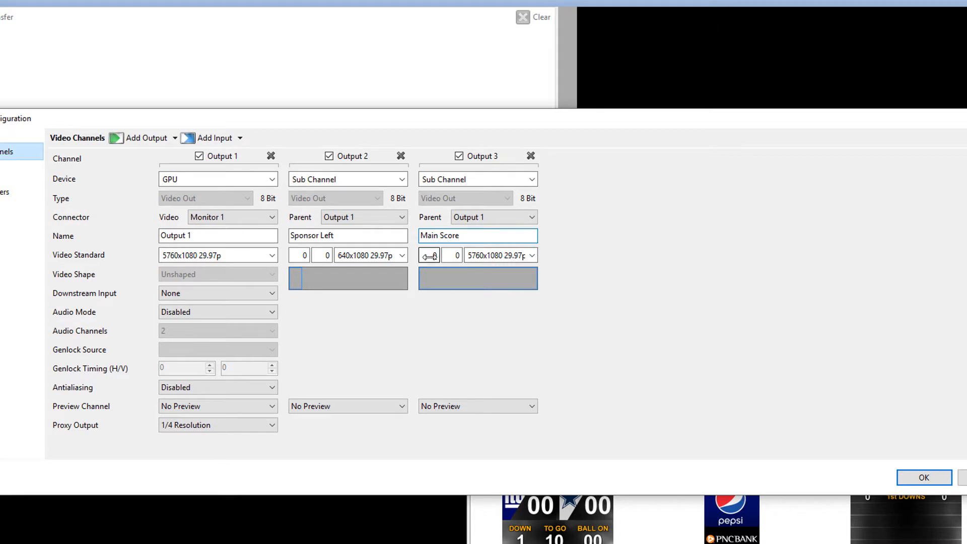
- Set Main Score to a custom 1280x1080 resolution with horizontal offset 640
left_click(529, 255)
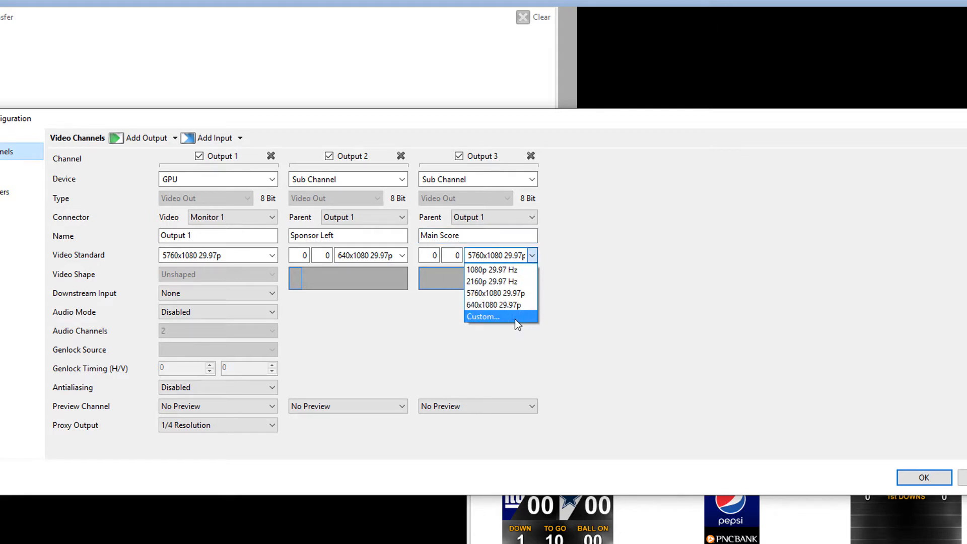
left_click(483, 316)
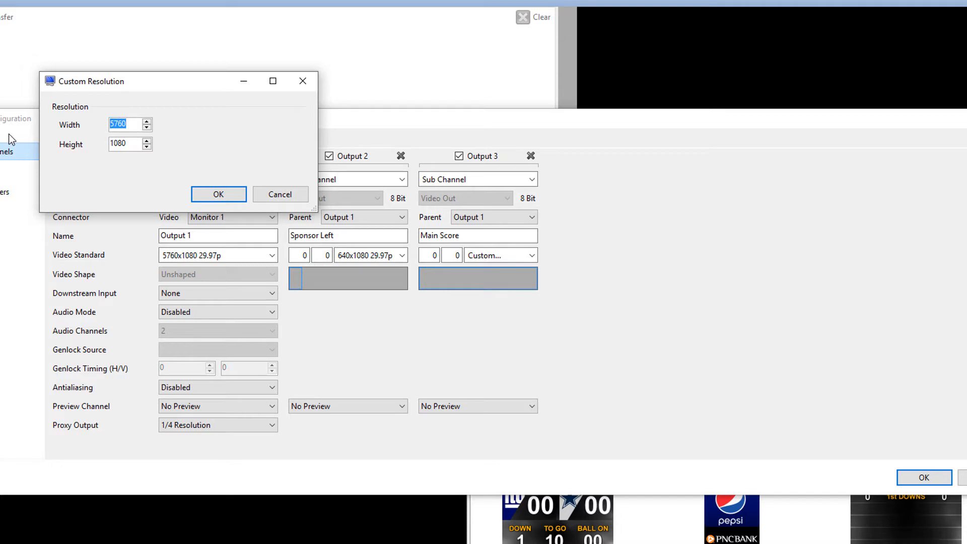
type("1280")
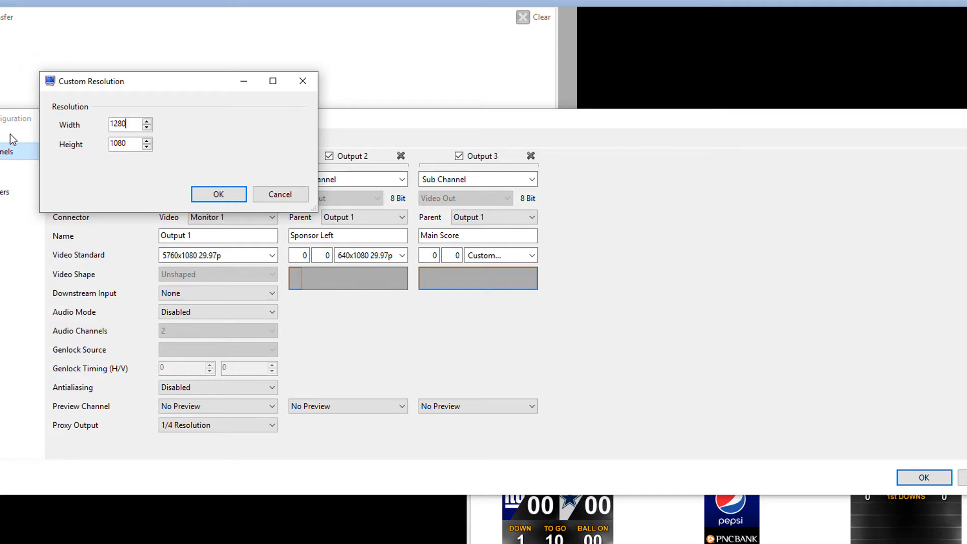
left_click(218, 193)
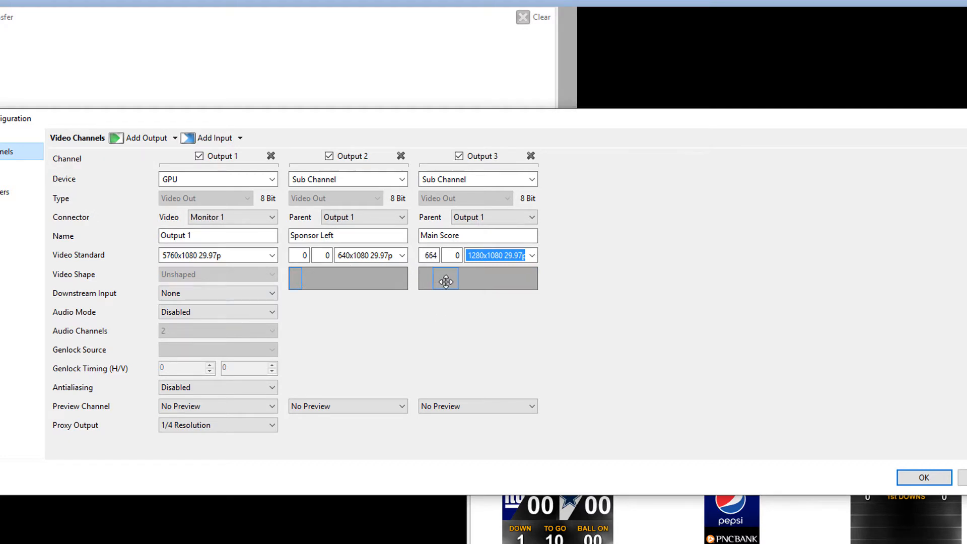
left_click(442, 259)
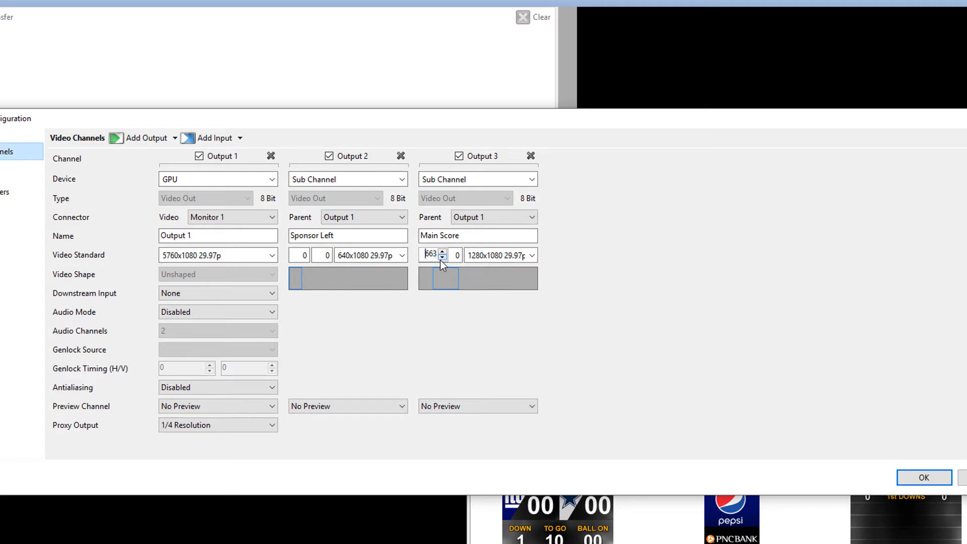
left_click(442, 258)
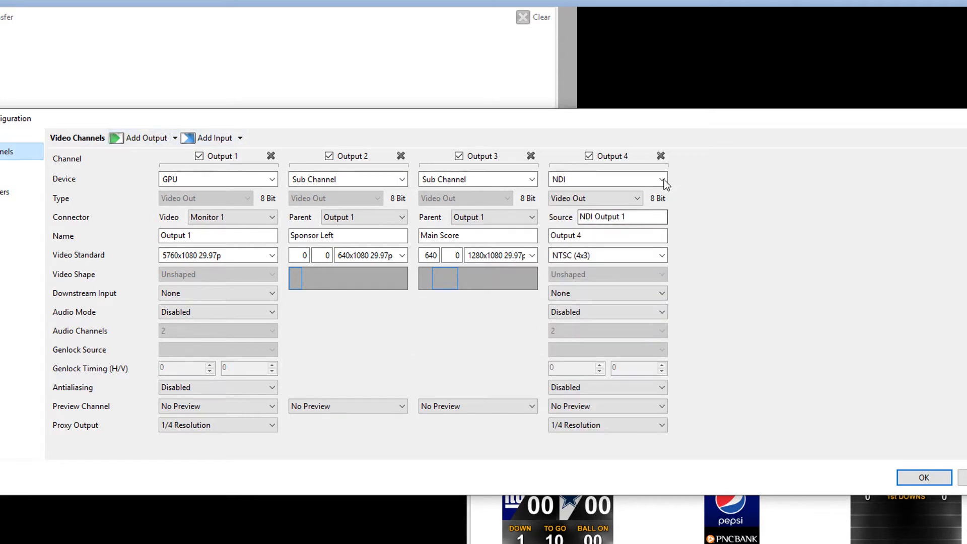
- Make Output 4 a sub channel of Output 1 named 'Main Output'
left_click(662, 179)
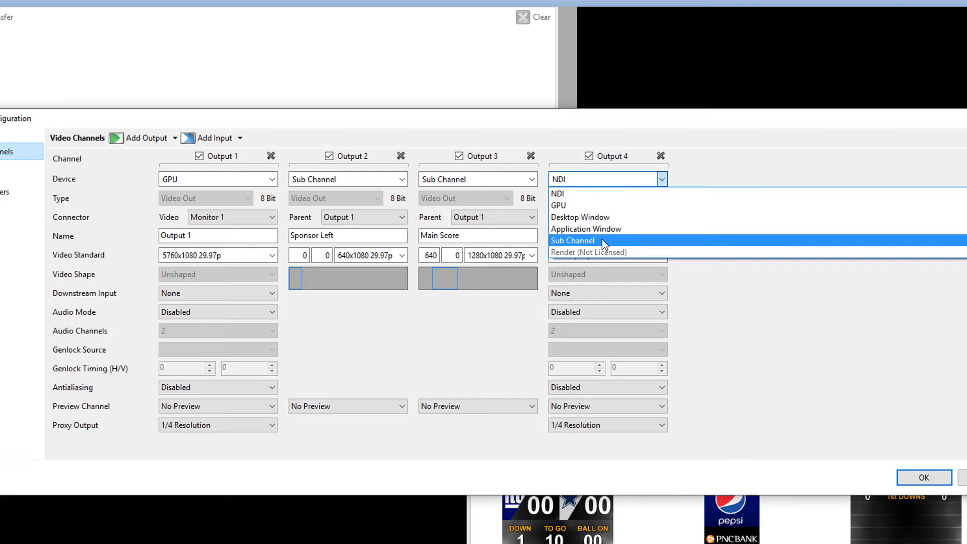
left_click(572, 240)
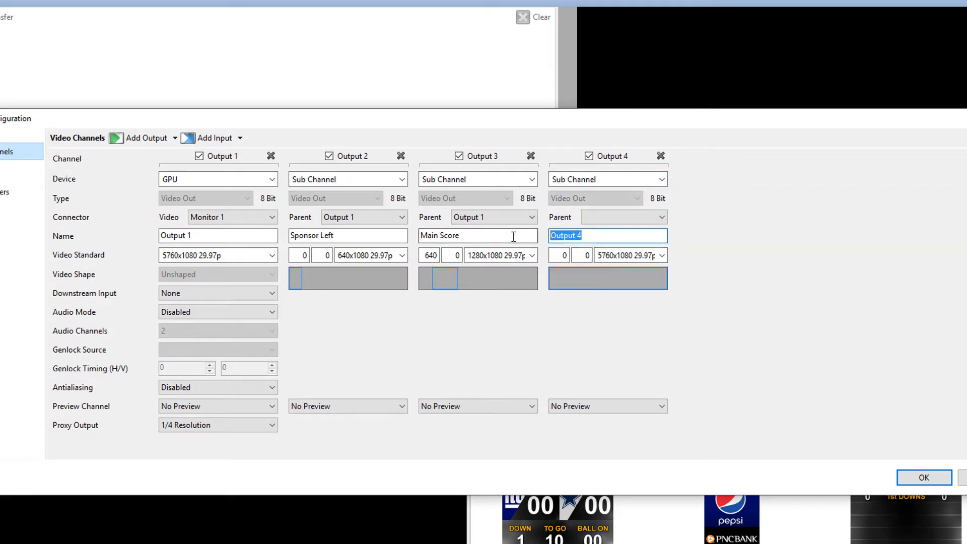
type("Main")
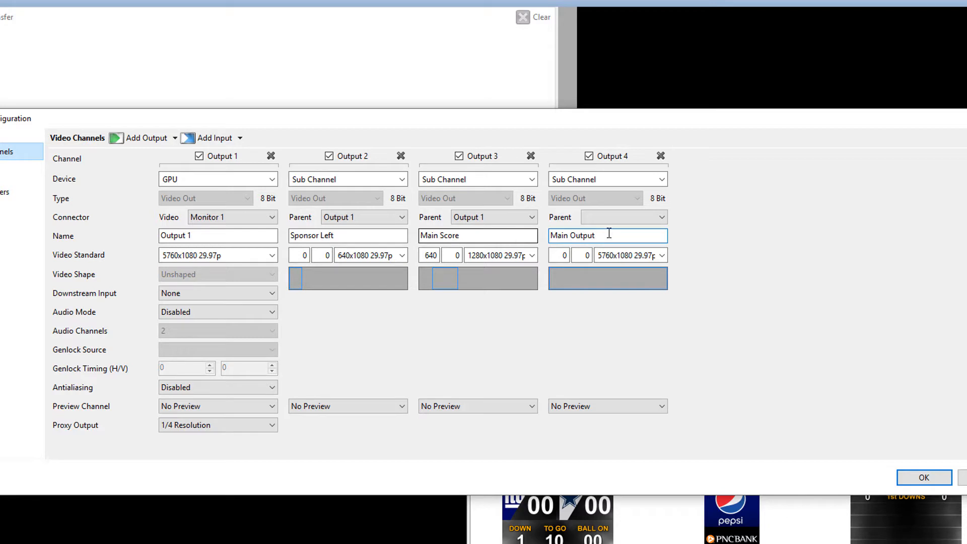
left_click(624, 216)
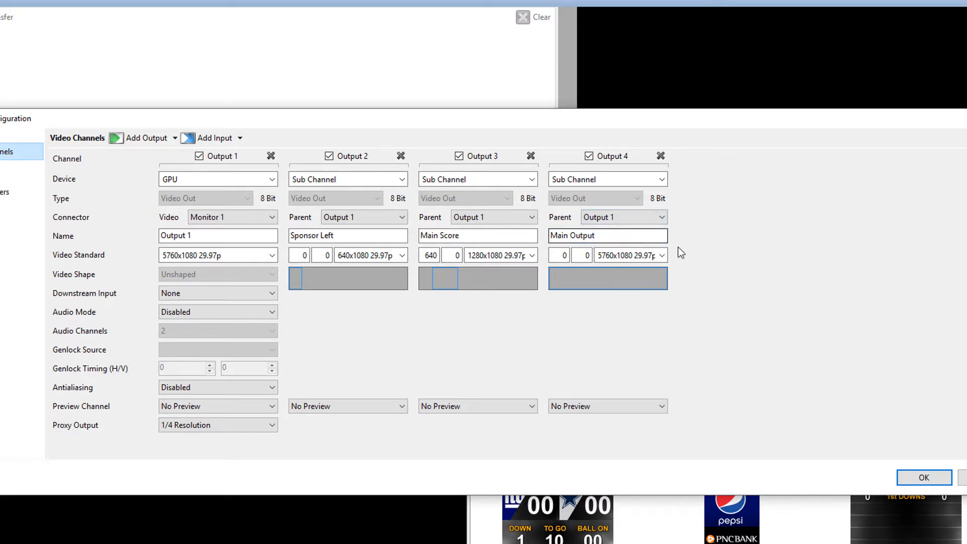
- Set Main Output to a custom 1920x1080 resolution
left_click(663, 254)
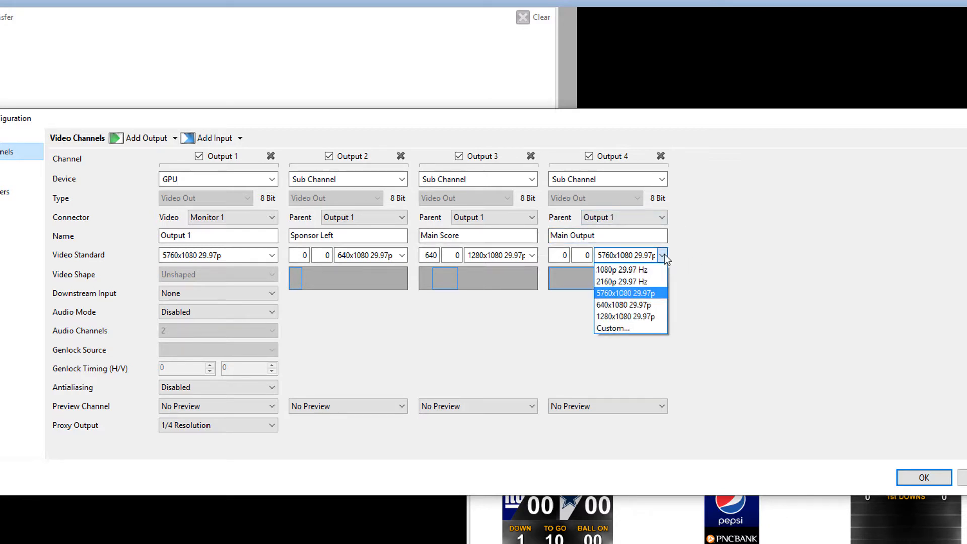
left_click(611, 327)
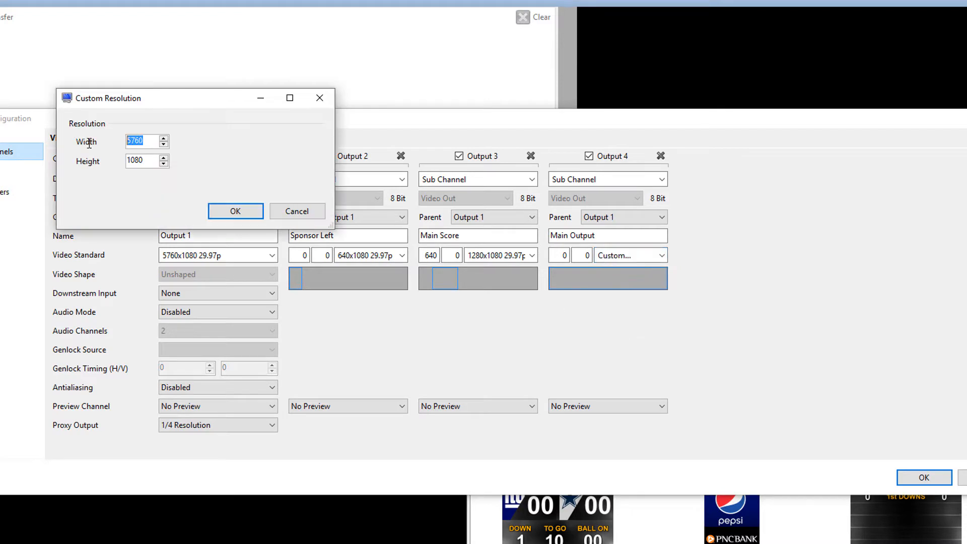
type("1920")
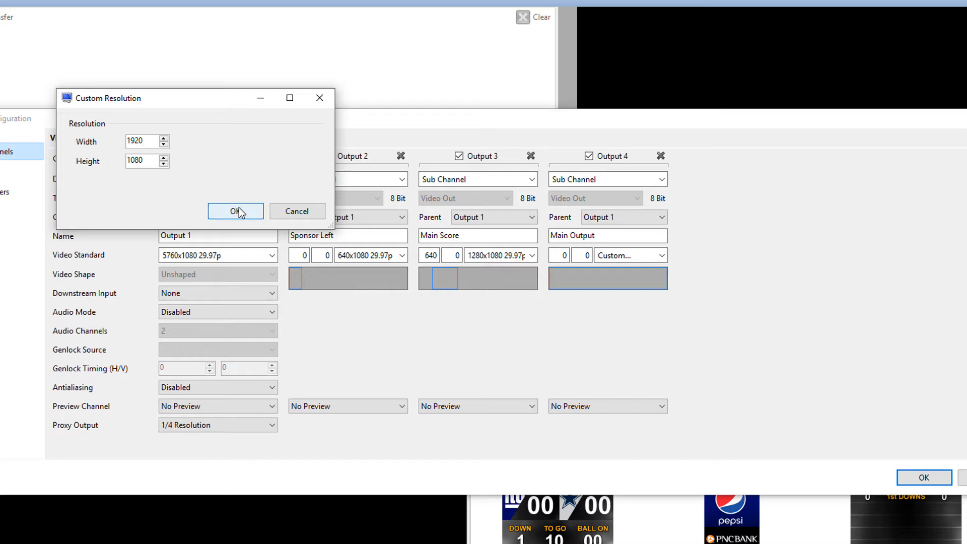
left_click(236, 211)
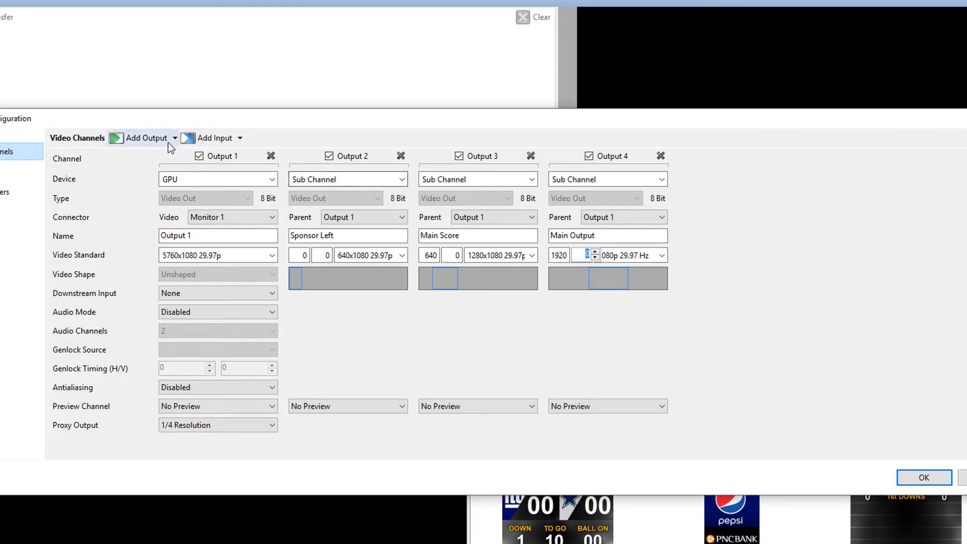
- Add a new sub channel named 'Stats' at 1280x1080 29.97p
left_click(175, 138)
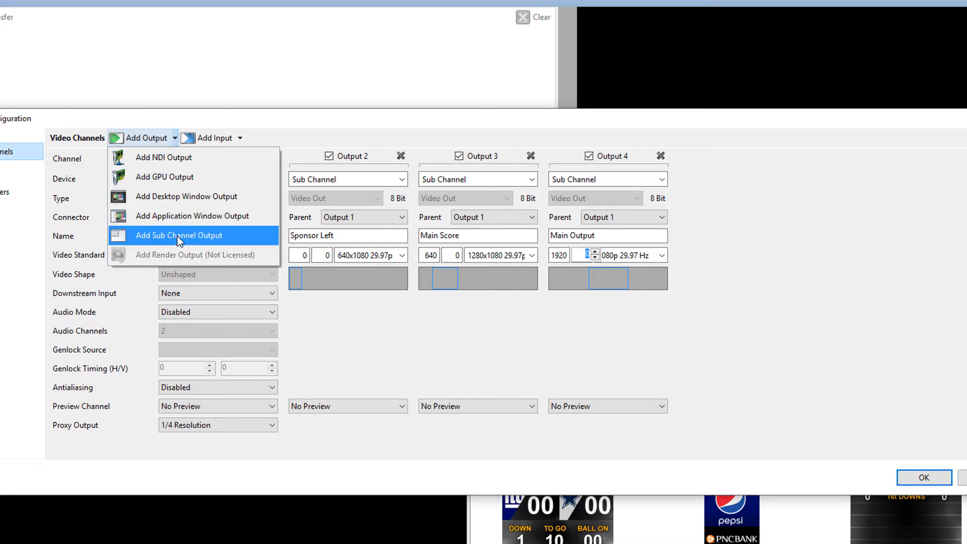
left_click(179, 235)
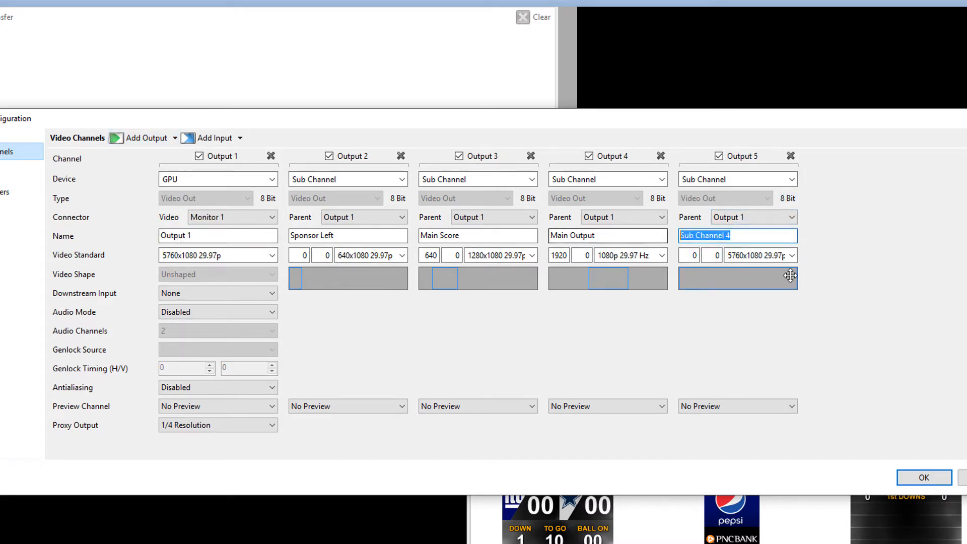
type("Stats")
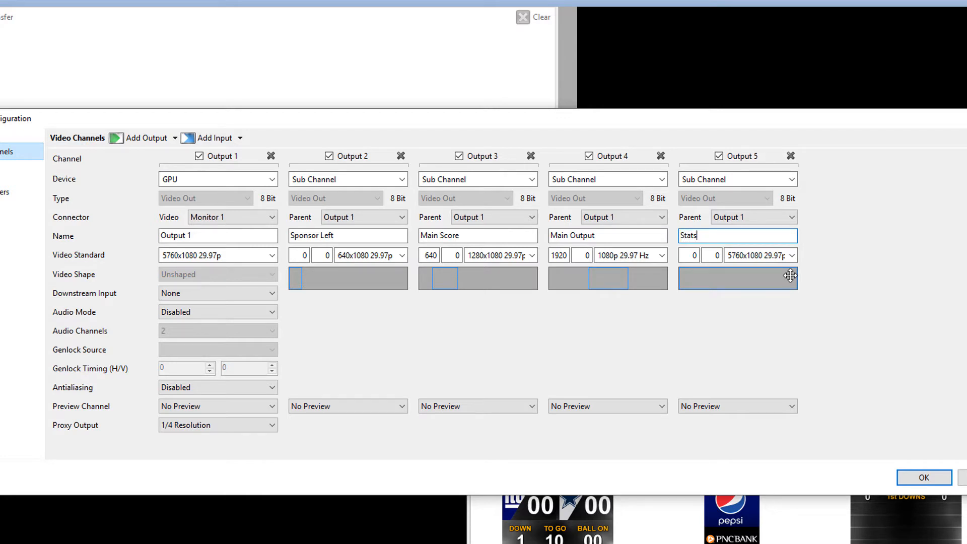
left_click(792, 255)
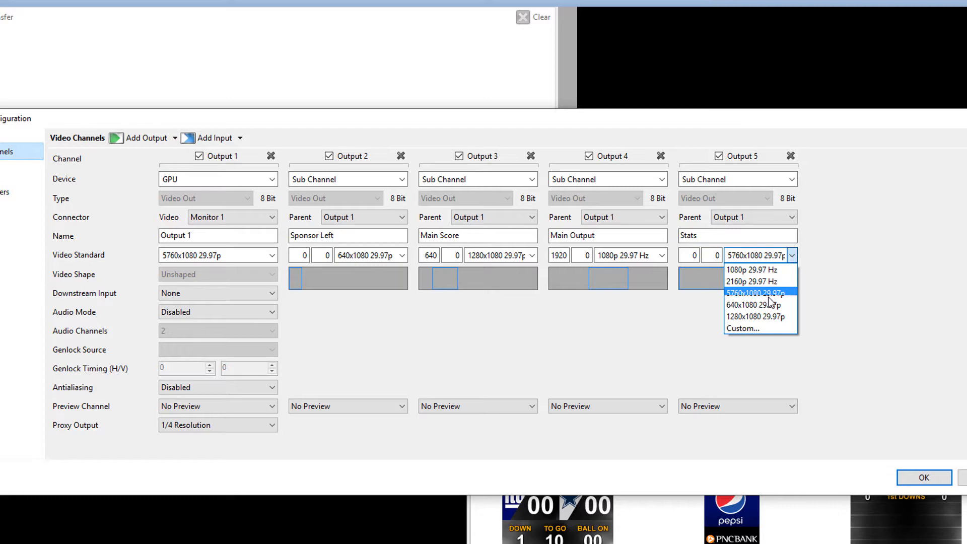
left_click(755, 316)
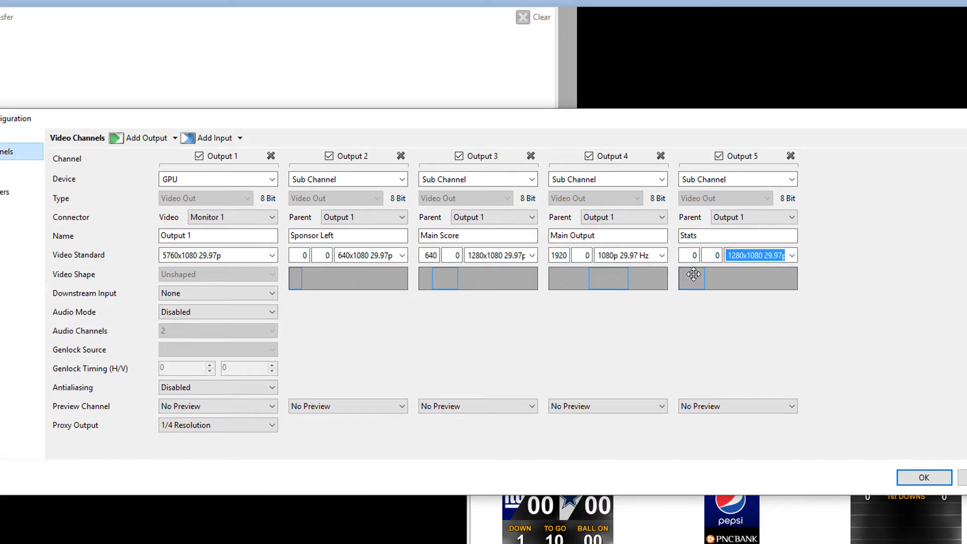
- Move the Stats channel's horizontal offset to exactly 3840
left_click_drag(692, 278, 752, 277)
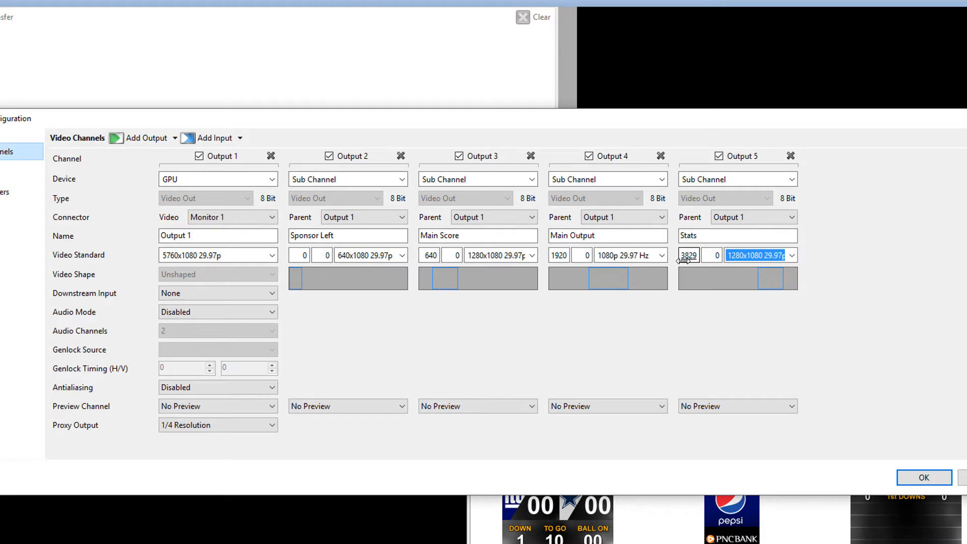
left_click(703, 258)
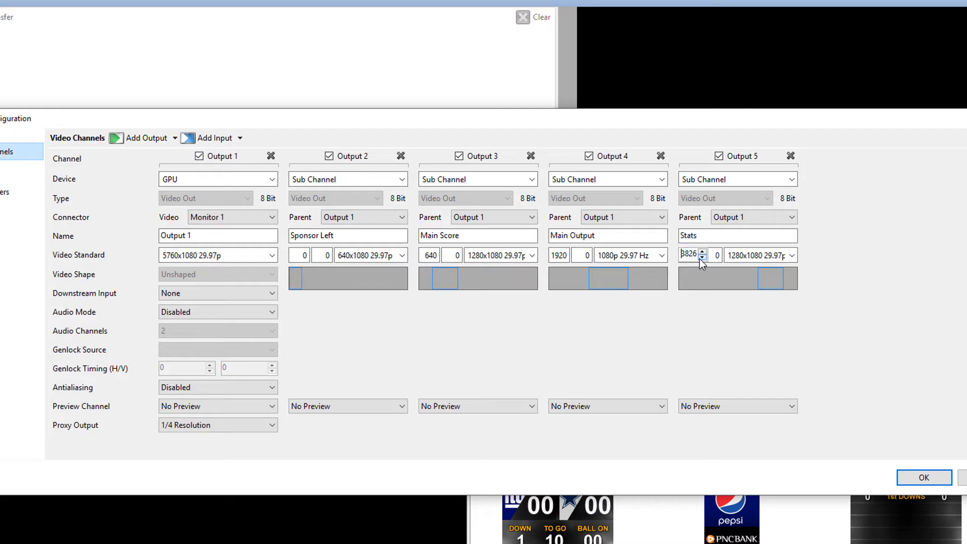
left_click(702, 259)
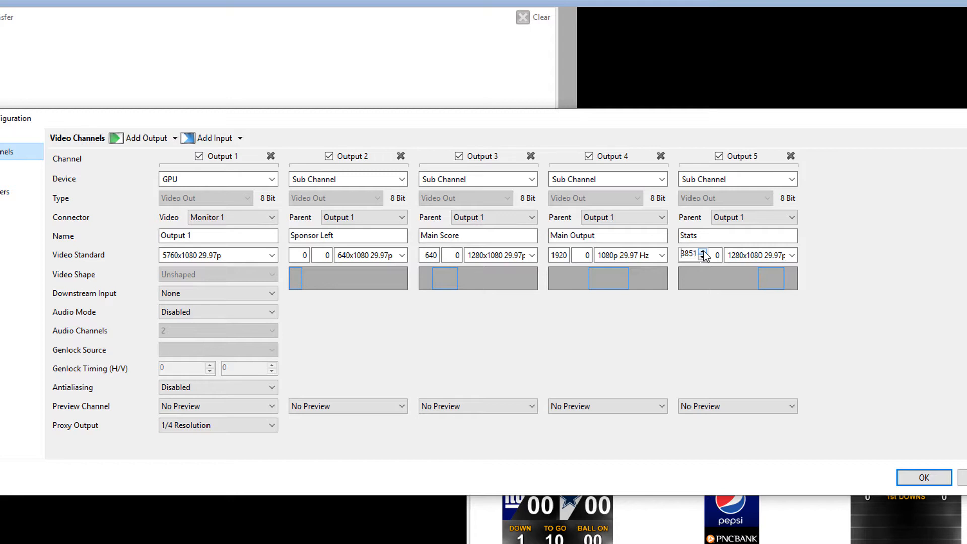
left_click(703, 258)
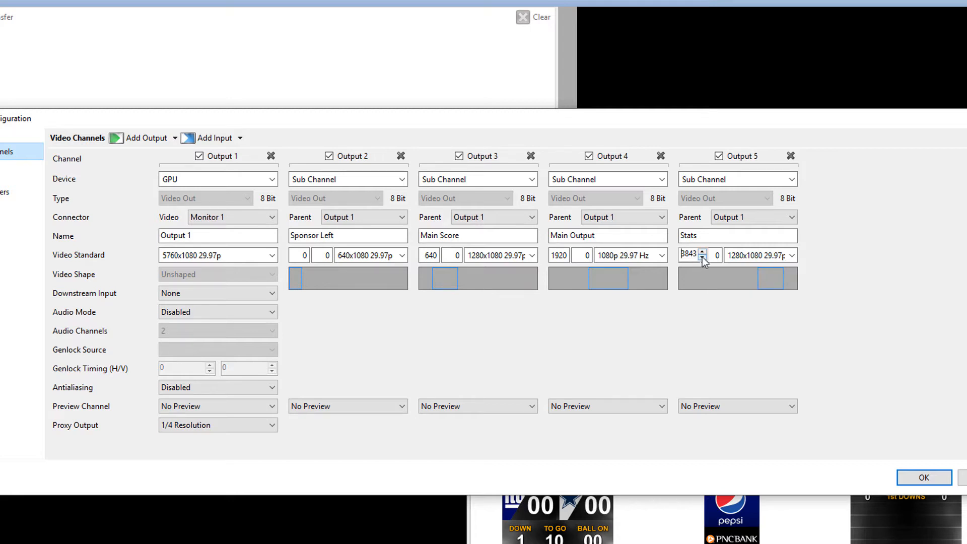
left_click(703, 258)
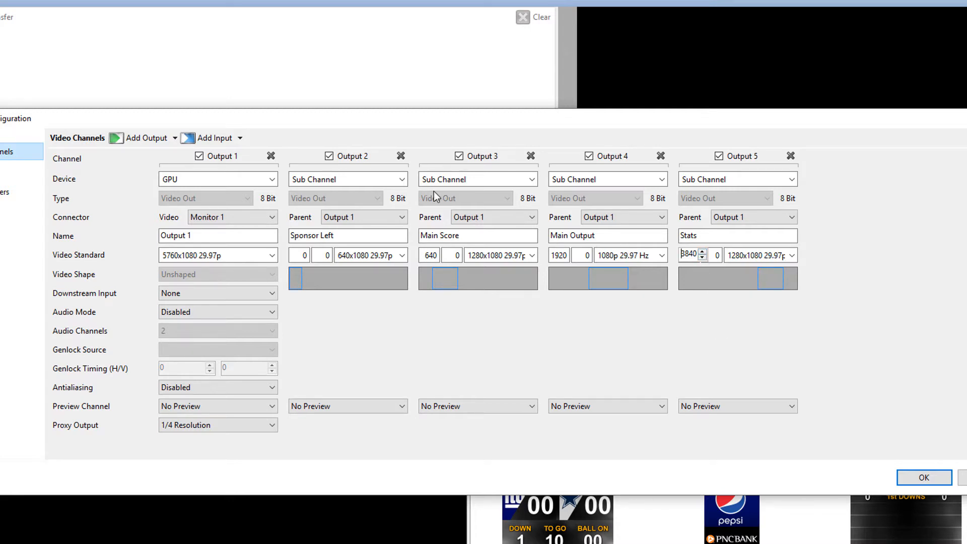
left_click(145, 138)
type("Sponsor")
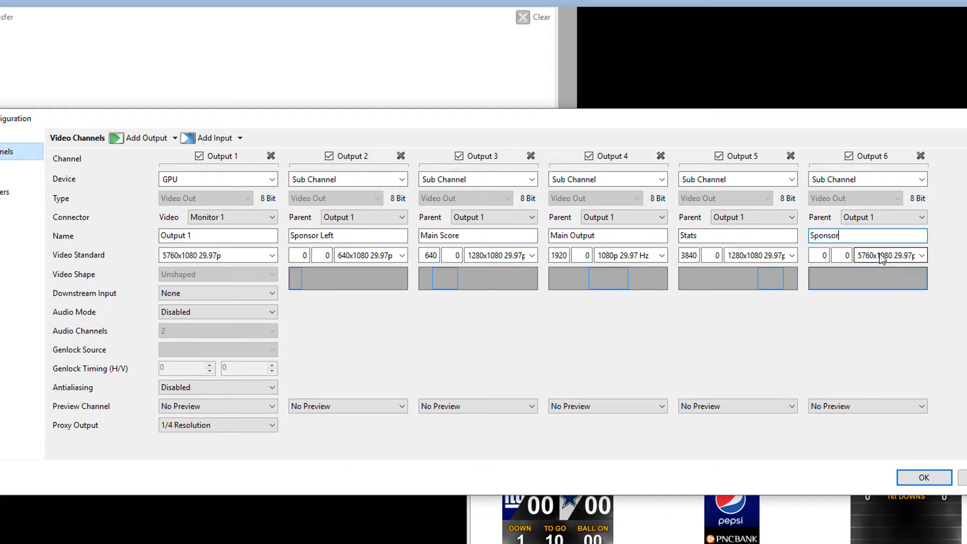
- Name the sixth sub channel 'Sponsor Right' at 640x1080 and confirm the channel setup
type("Right")
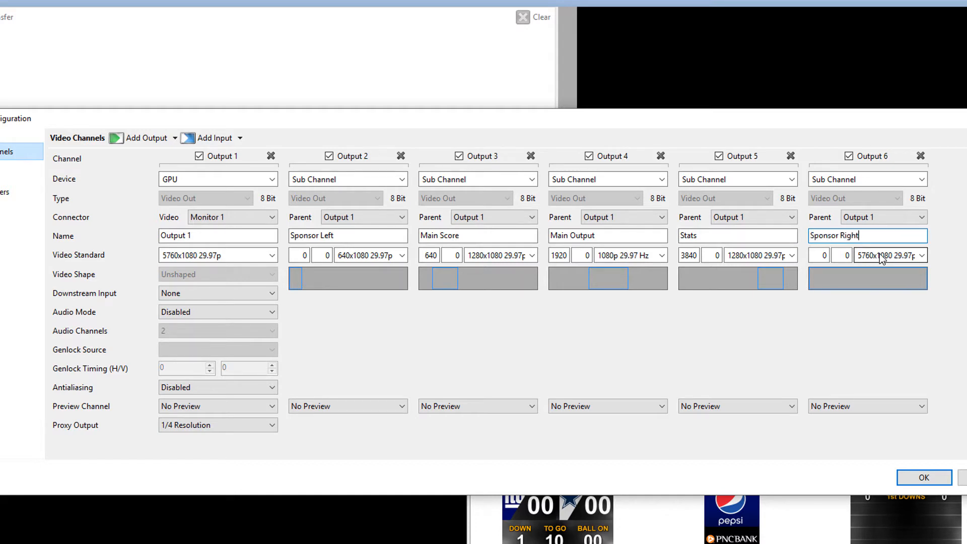
left_click(922, 254)
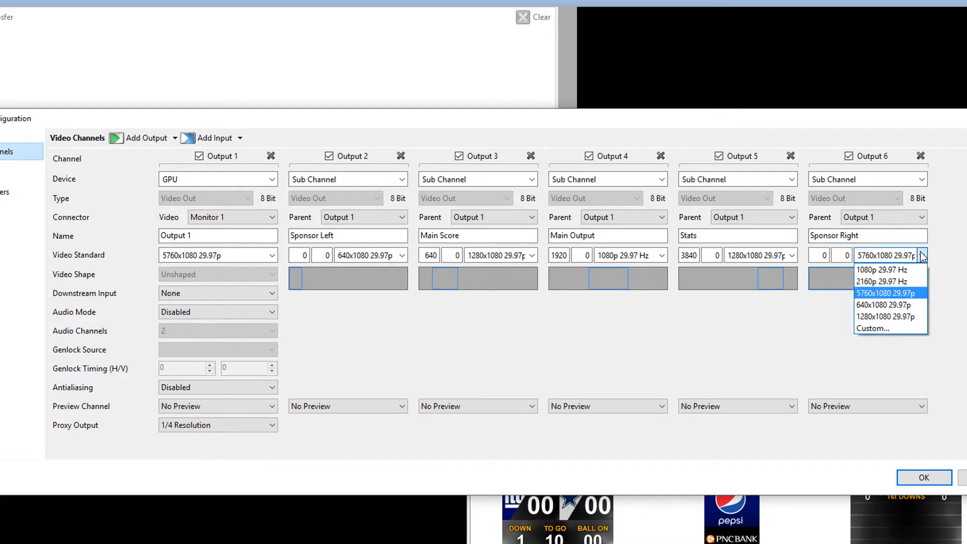
left_click(883, 304)
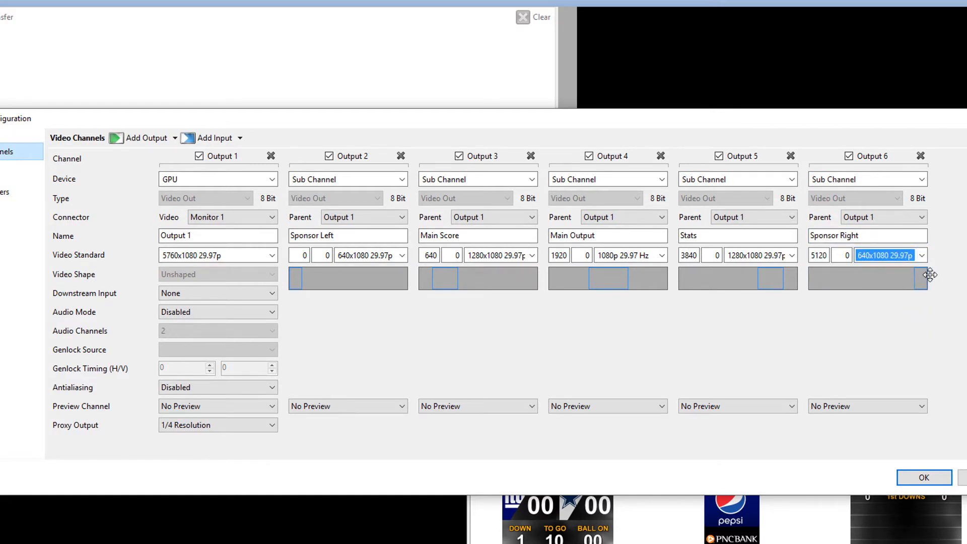
mouse_move(898, 319)
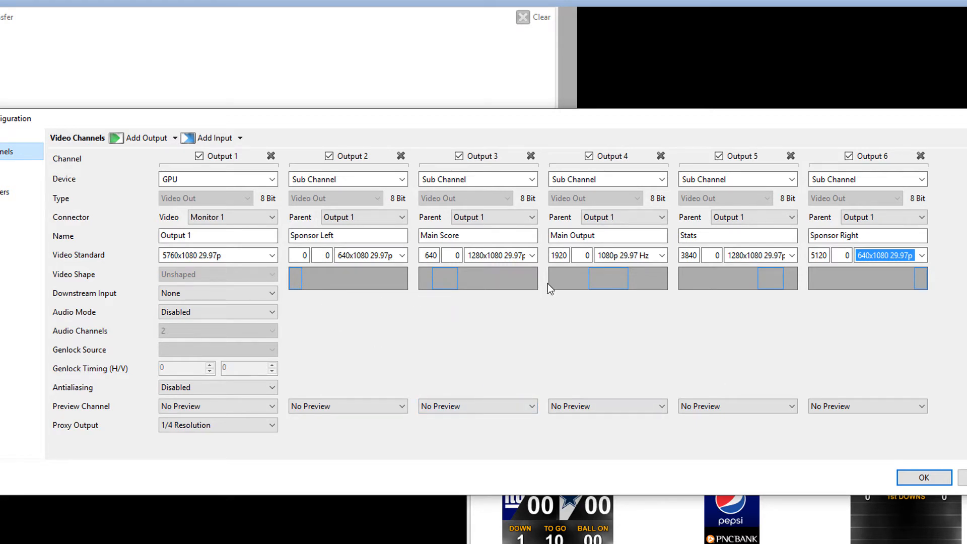
mouse_move(455, 305)
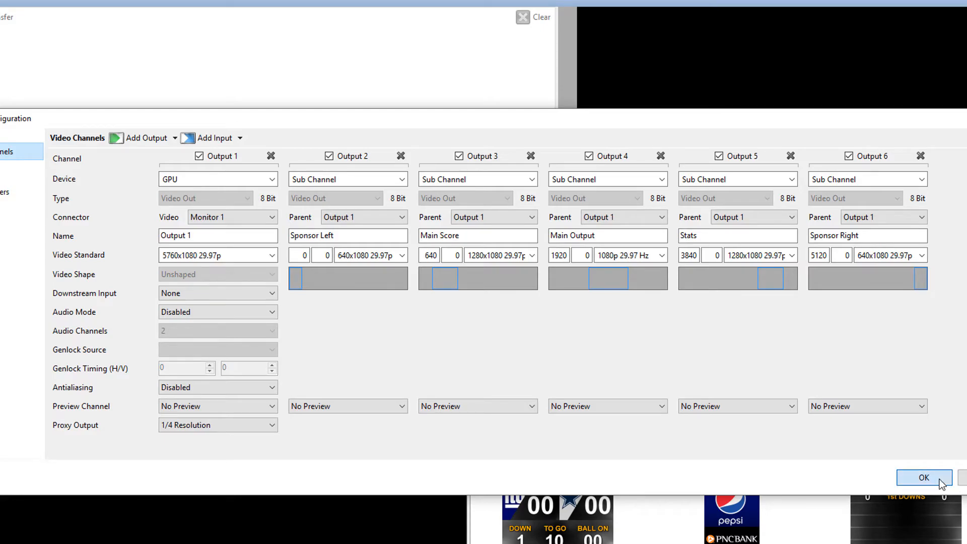
left_click(923, 477)
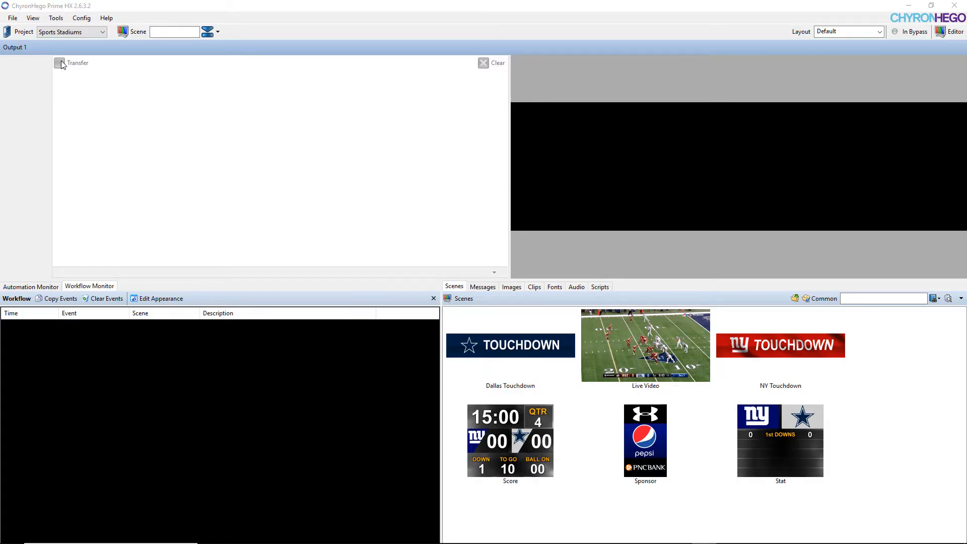
- Show the Sponsor Left panel and switch to the 'Sports Sub Channels' layout
left_click(33, 17)
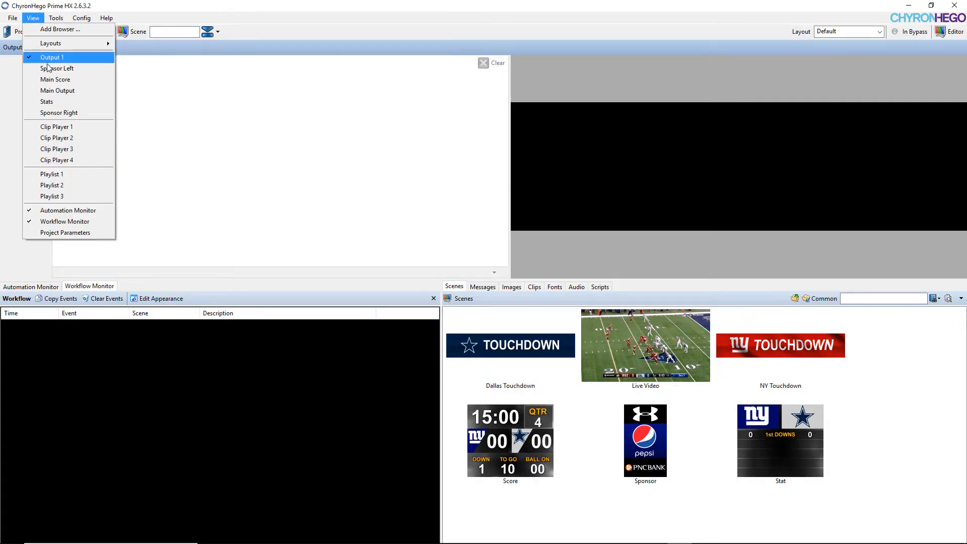
left_click(57, 68)
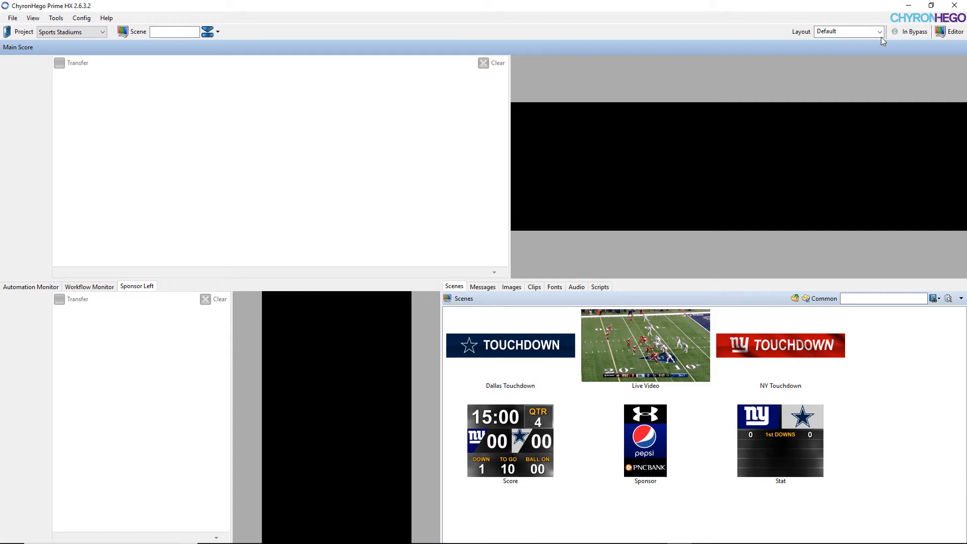
left_click(879, 31)
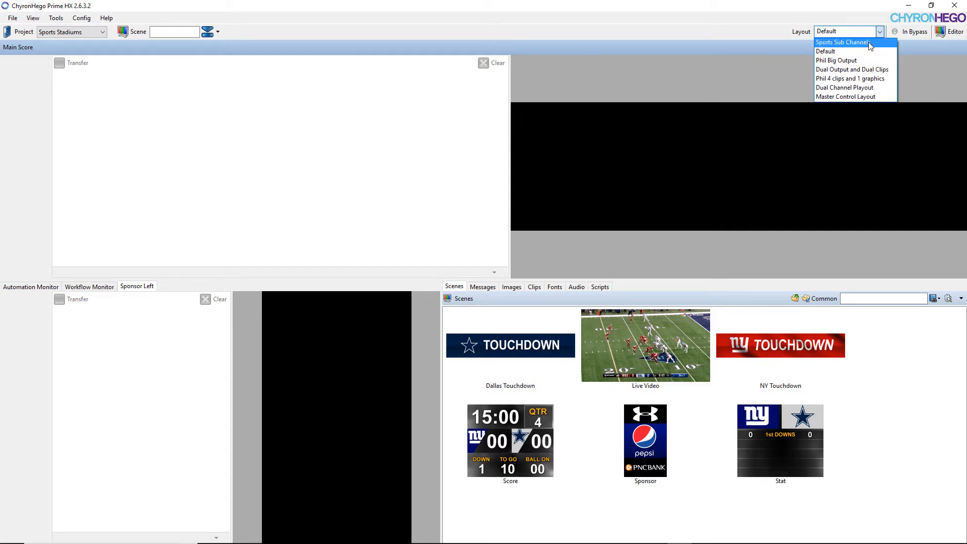
left_click(841, 42)
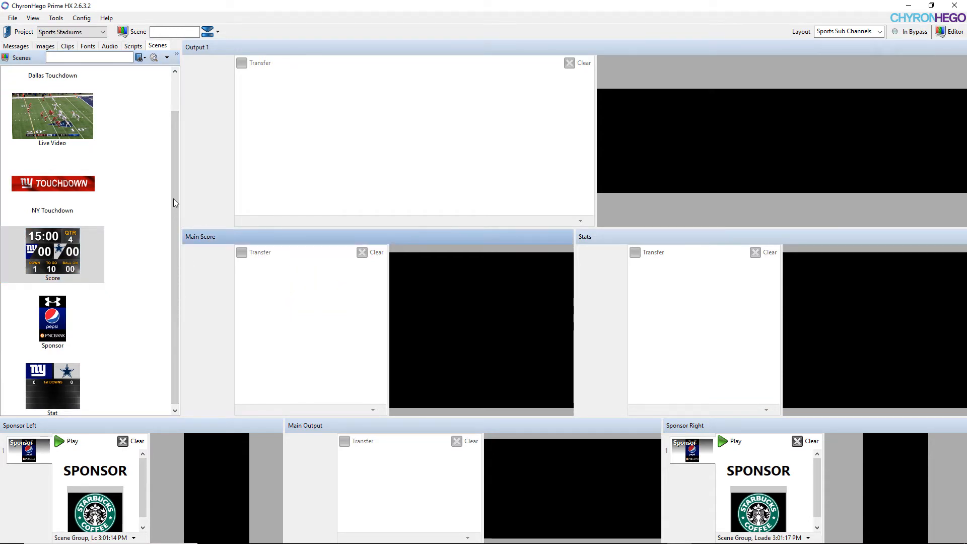
- Load the Score and Stat scenes and play sponsor graphics on Sponsor Left and Right
left_click_drag(52, 251, 211, 261)
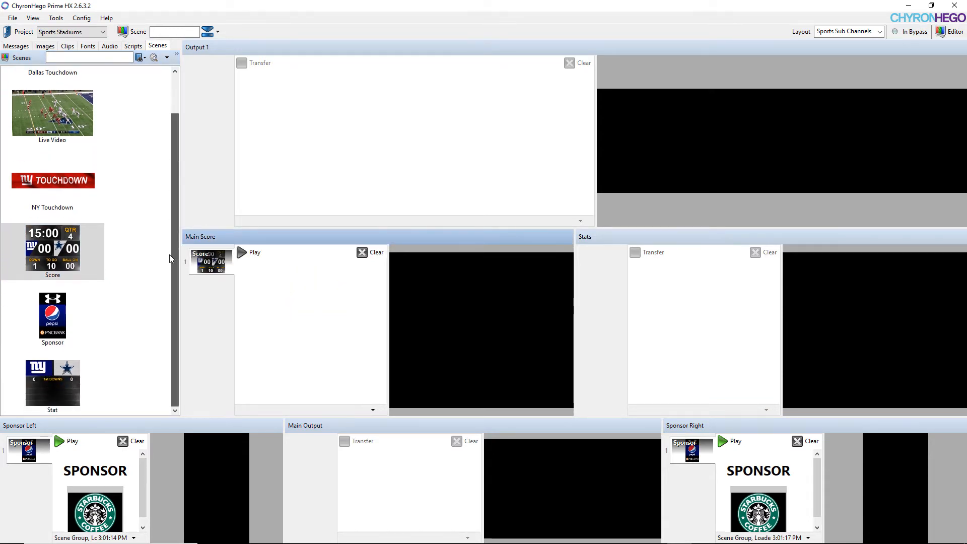
left_click(52, 382)
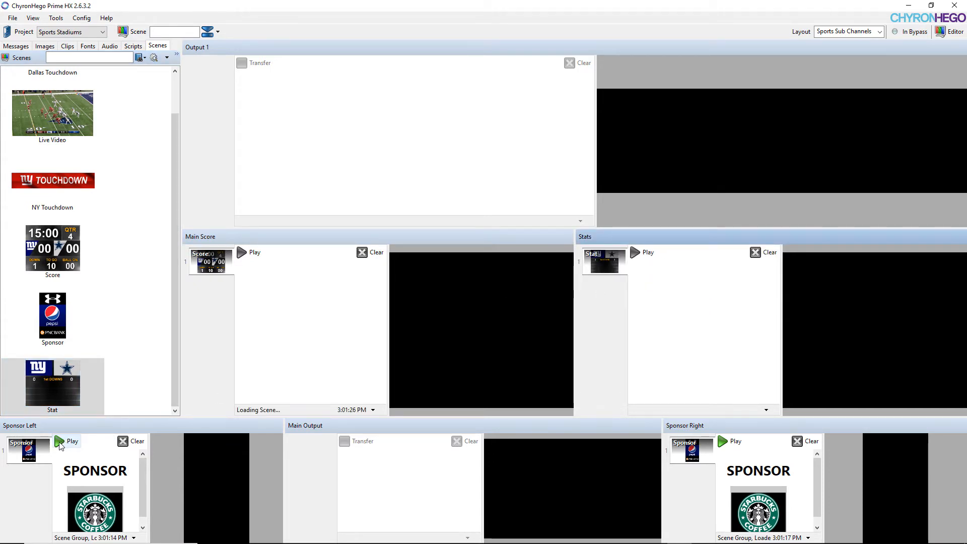
left_click(58, 443)
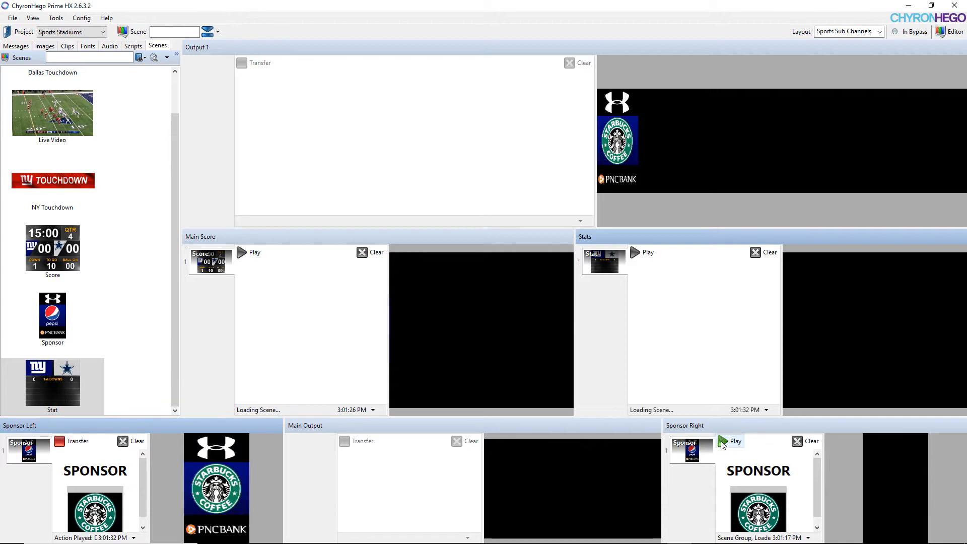
left_click(730, 441)
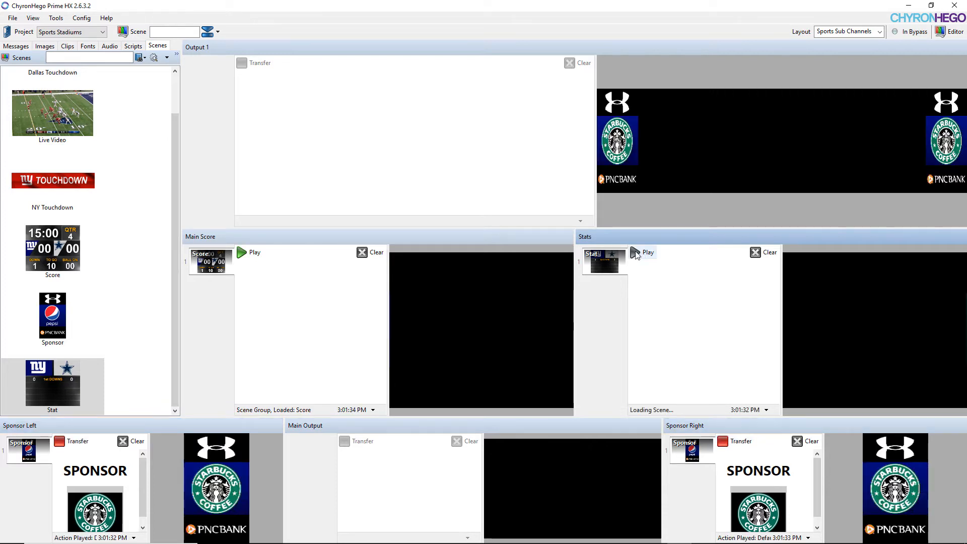
left_click(641, 252)
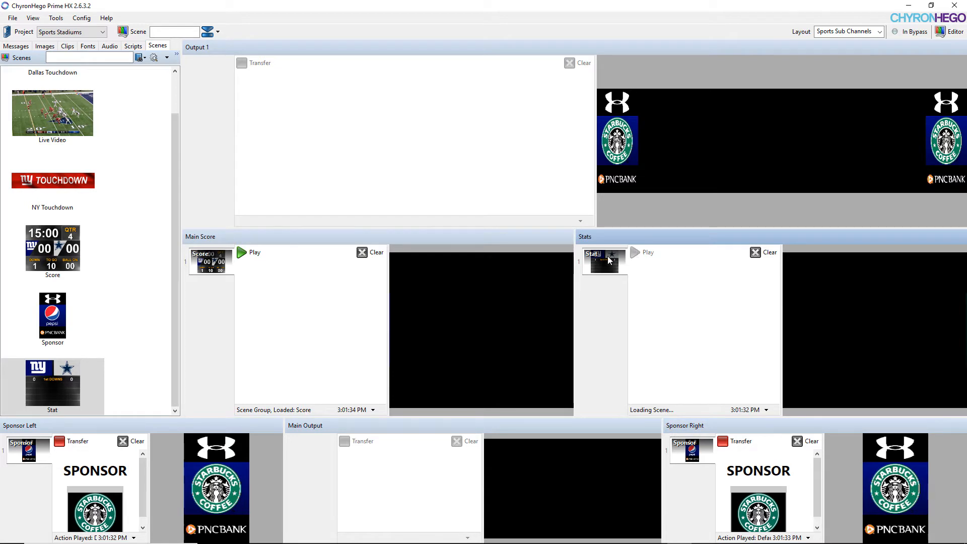
- Play the scoreboard, load Live Video into Main Output, and open Score for editing
left_click(250, 253)
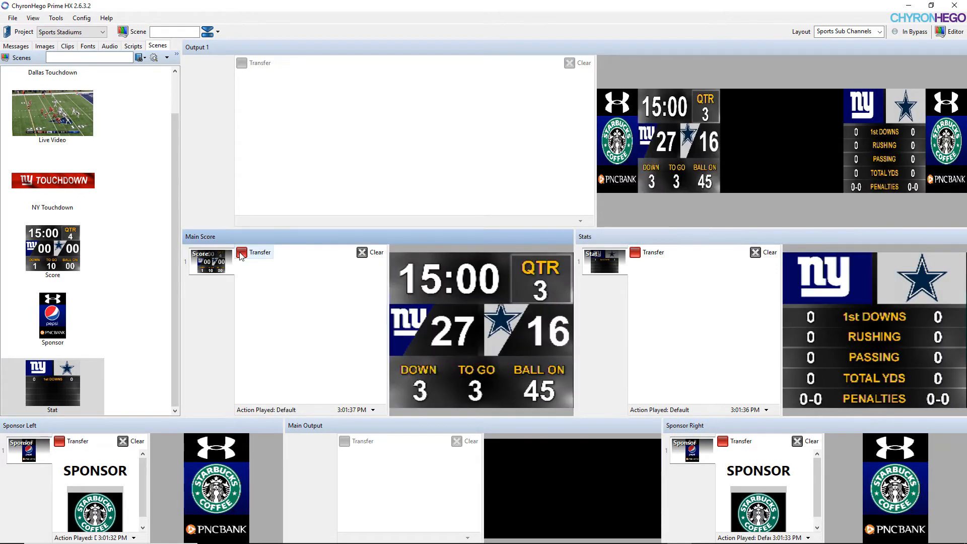
left_click(243, 253)
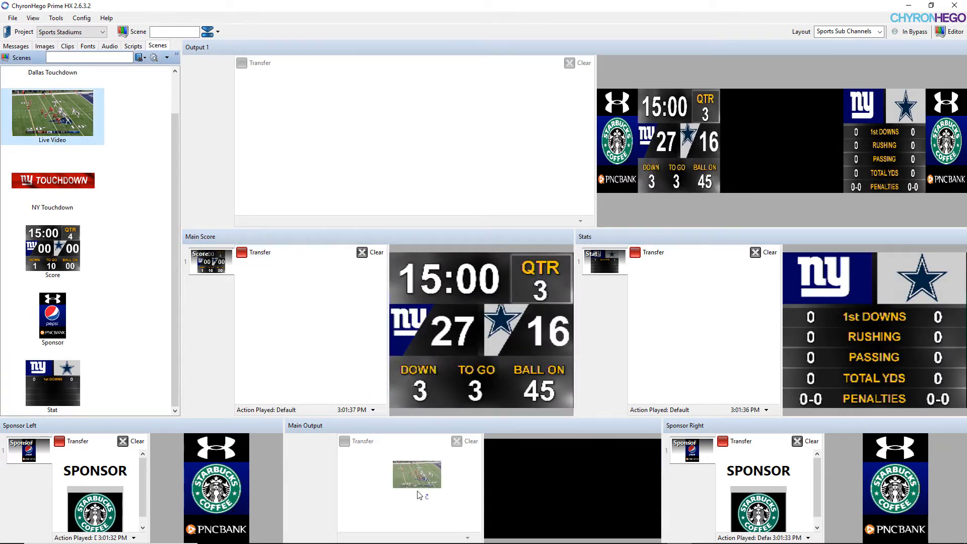
left_click(344, 441)
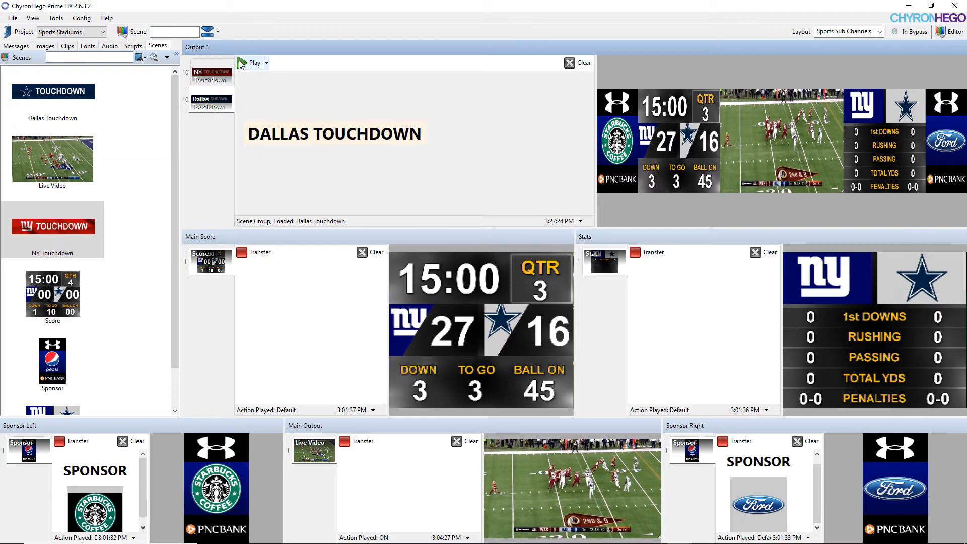
left_click(254, 63)
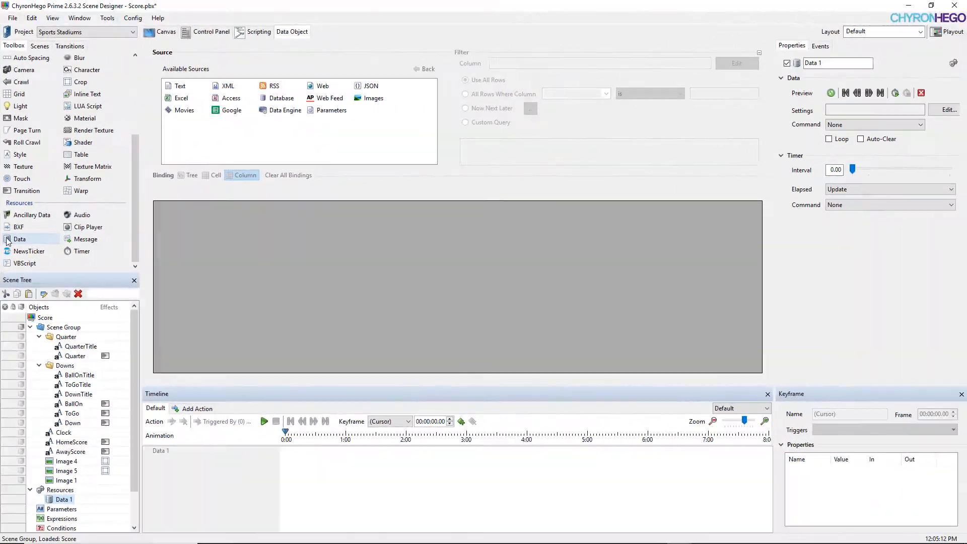
- Source the Score scene from the 'Prime Sports Scoreboard for SubChannels' sheet and bind BallOn text
left_click(233, 110)
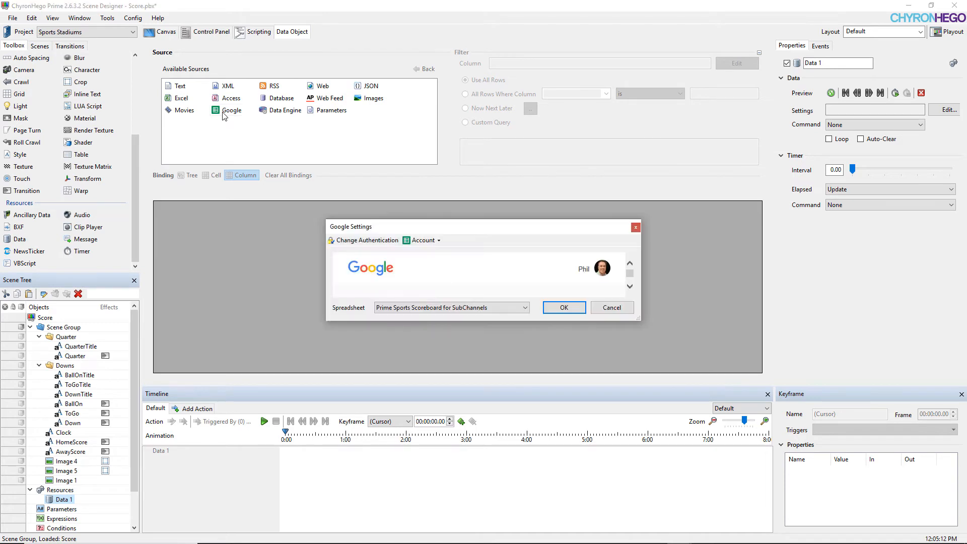
left_click(562, 308)
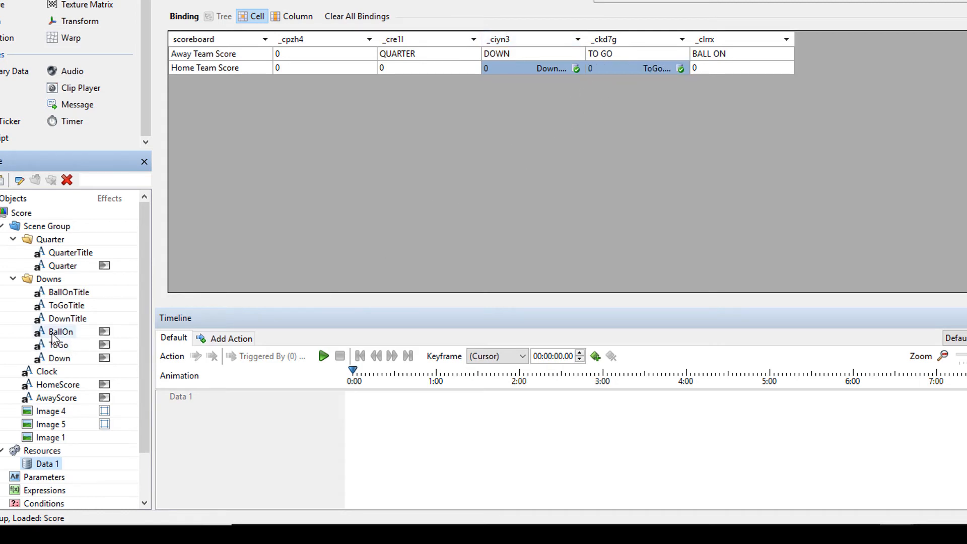
left_click(740, 68)
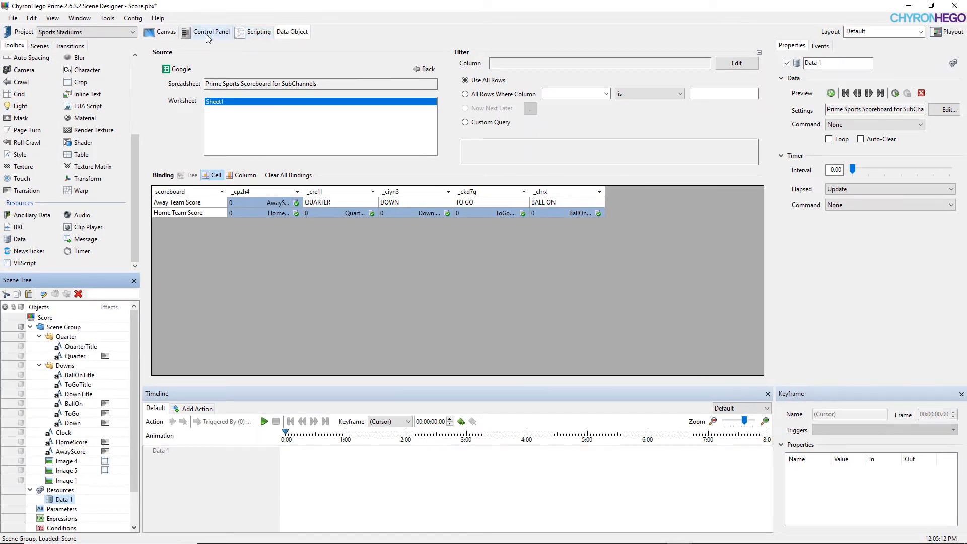
left_click(166, 31)
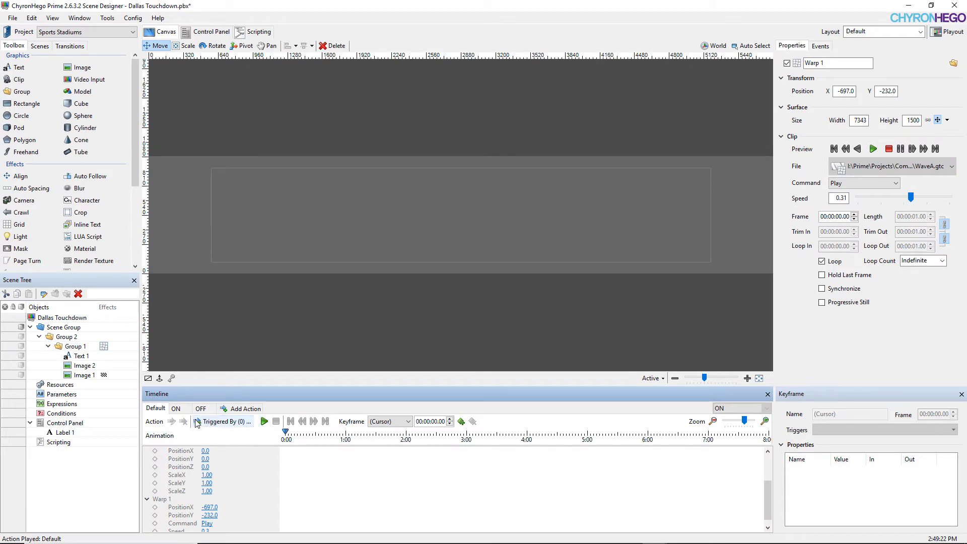
- Preview the Dallas Touchdown animation and view the Sponsor scene's control panel logo picker
left_click(263, 421)
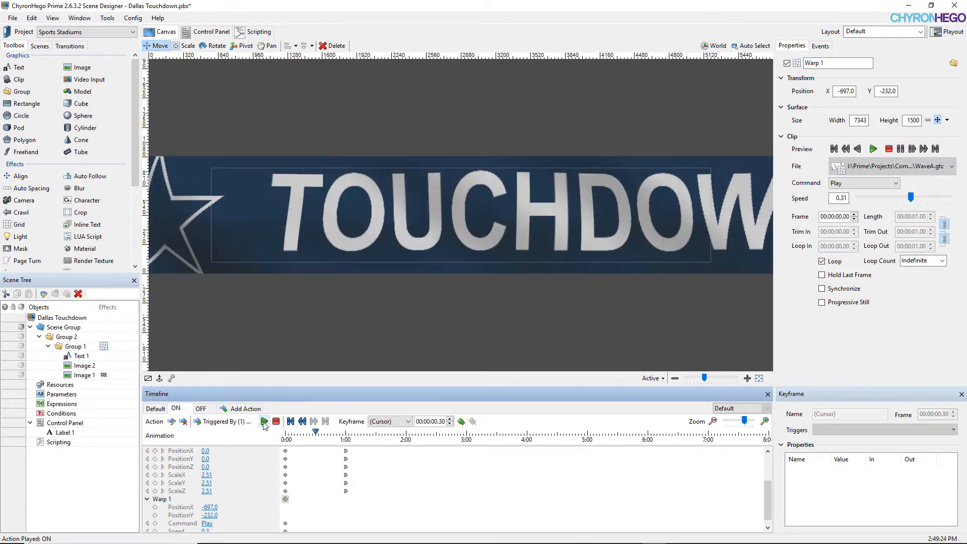
left_click(264, 421)
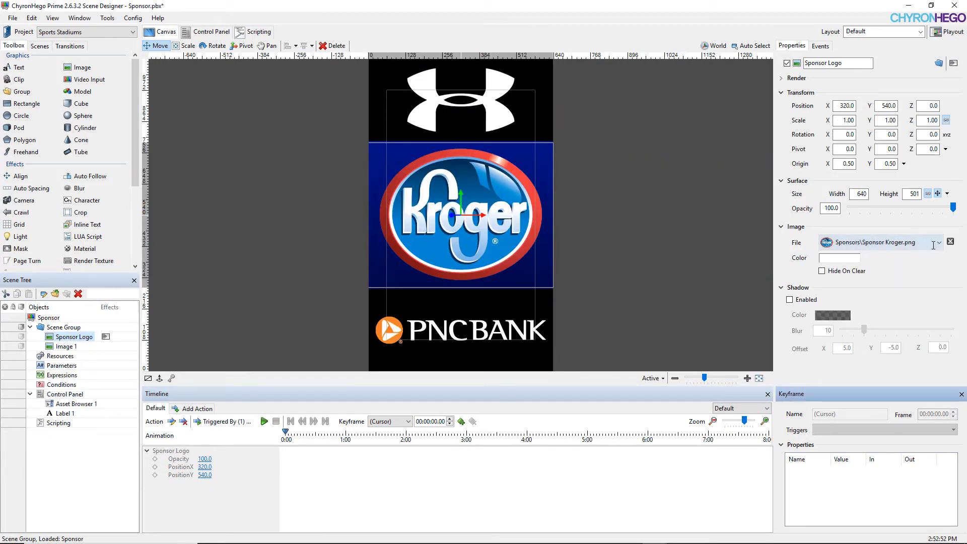
left_click(936, 242)
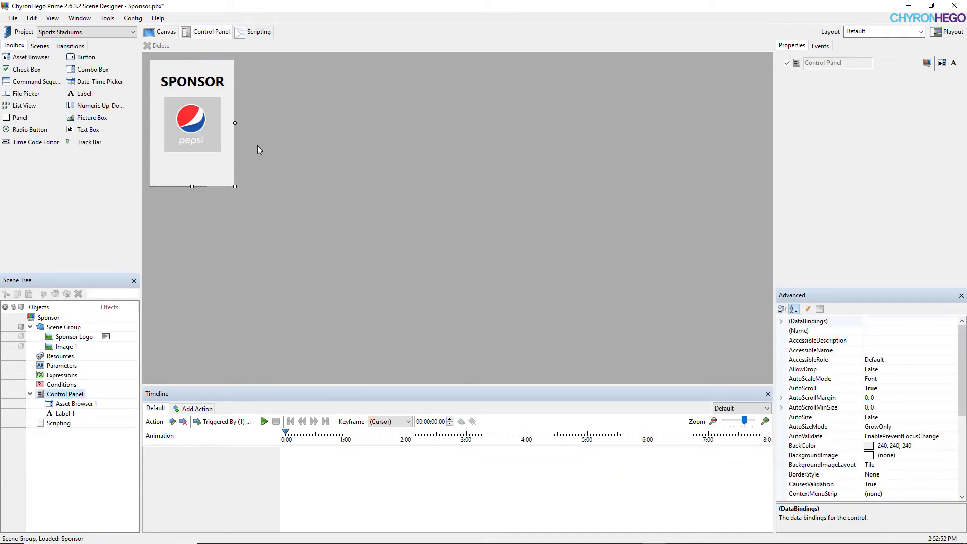
left_click(77, 404)
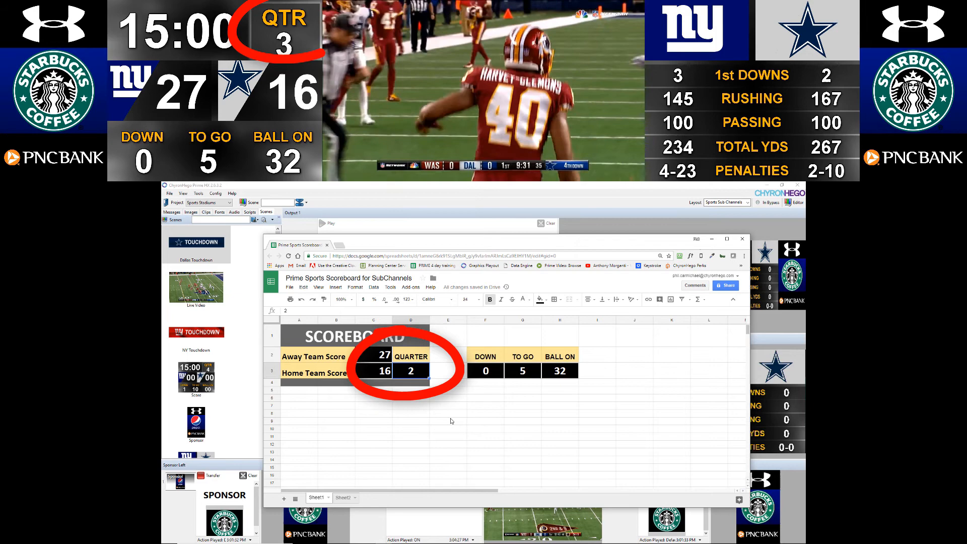
- Enter quarter 3 and ball on 45 in the Google Sheet to update the scoreboard
type("3")
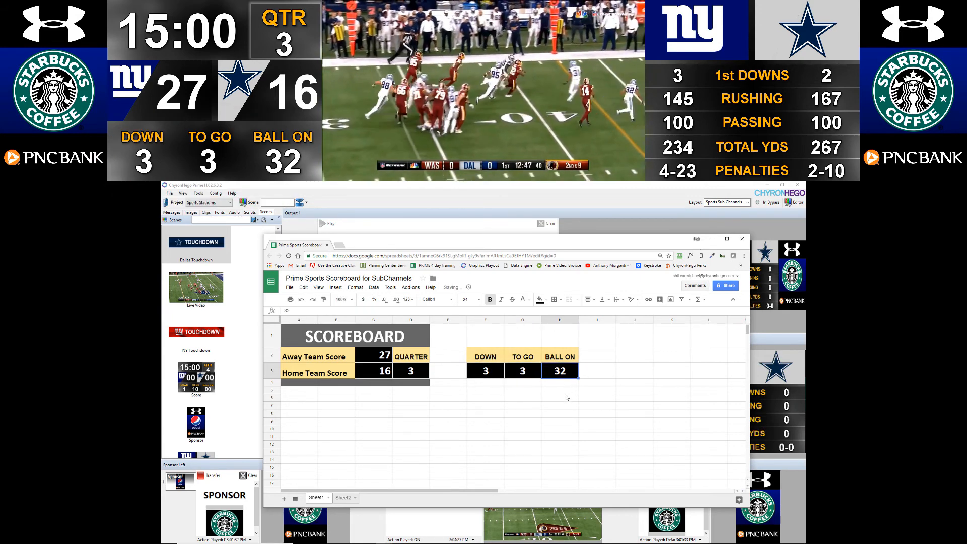
type("45")
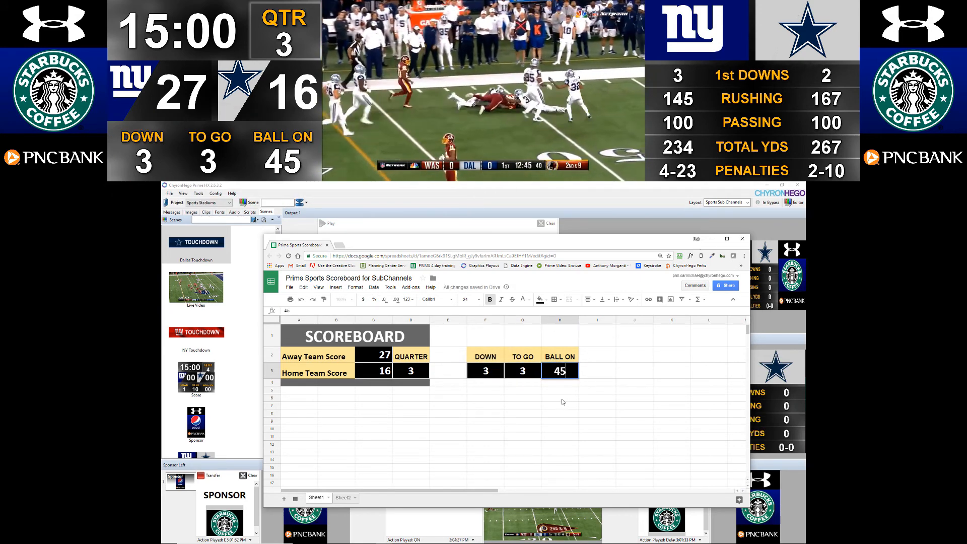
left_click(596, 370)
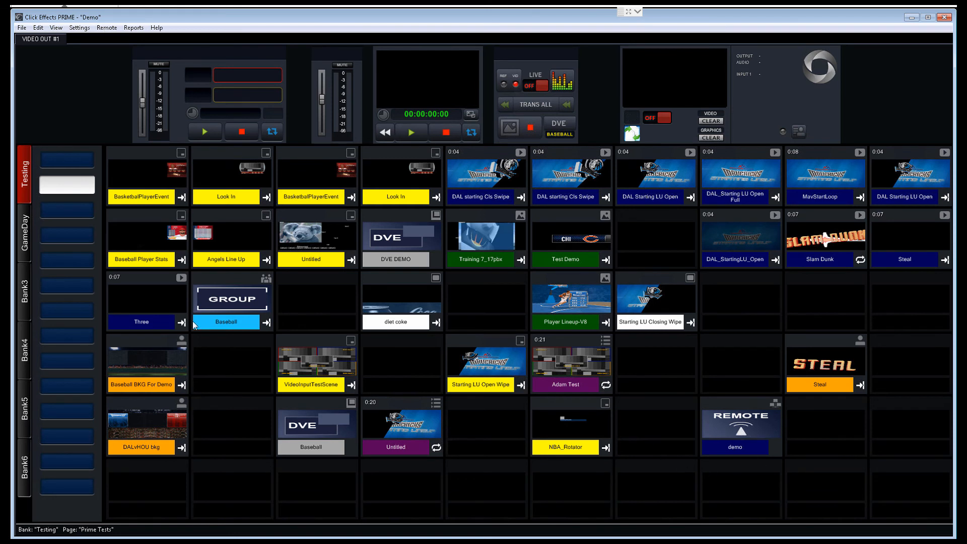
- Add an empty page titled TinCaps to the Testing bank
double_click(67, 184)
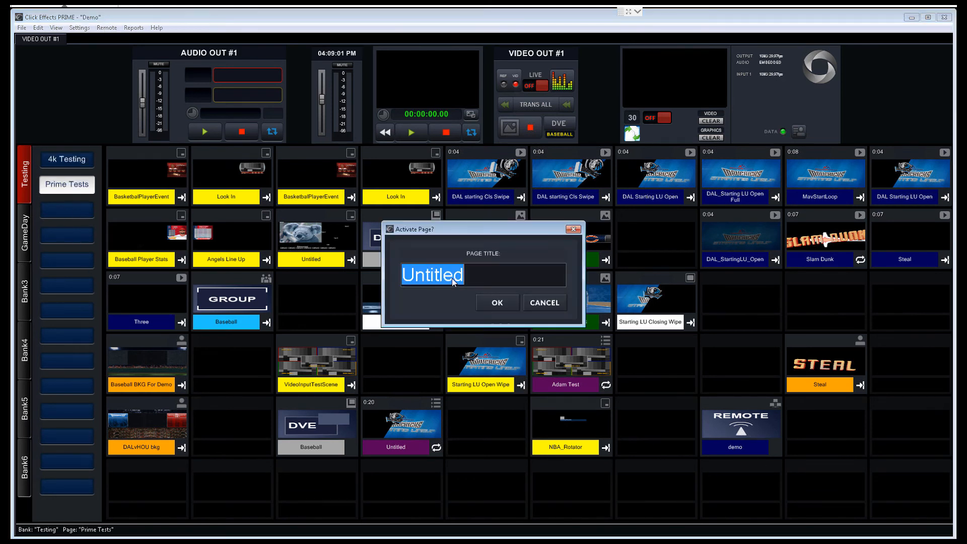
mouse_move(481, 279)
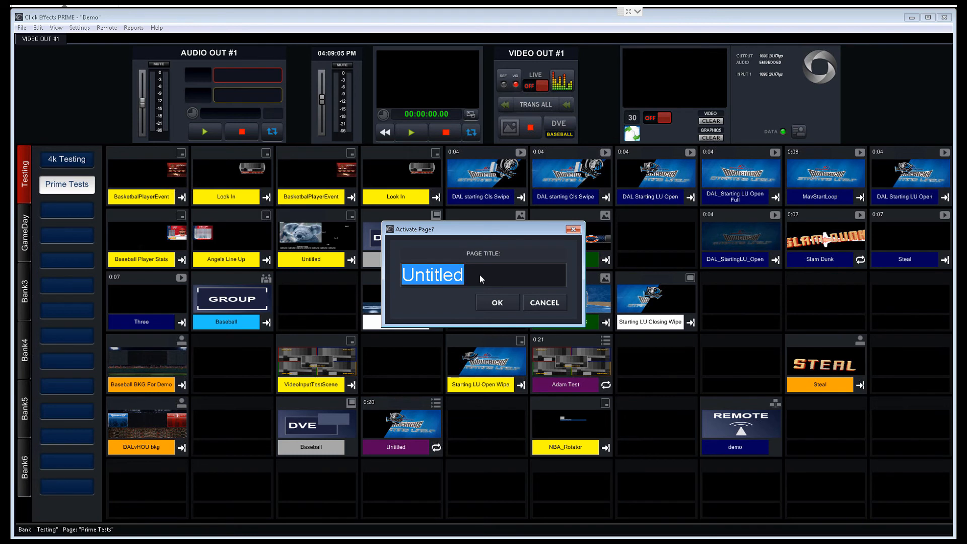
type("TinCaps")
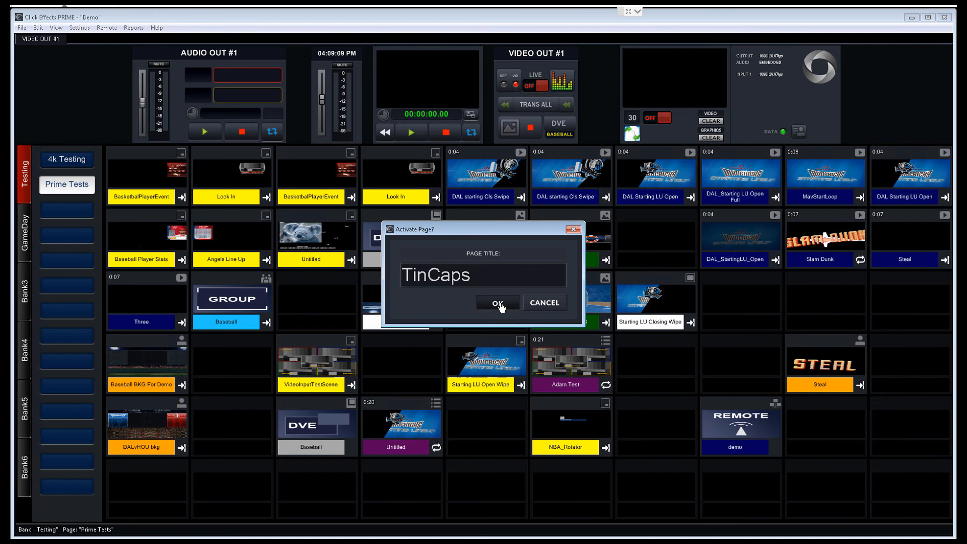
left_click(497, 303)
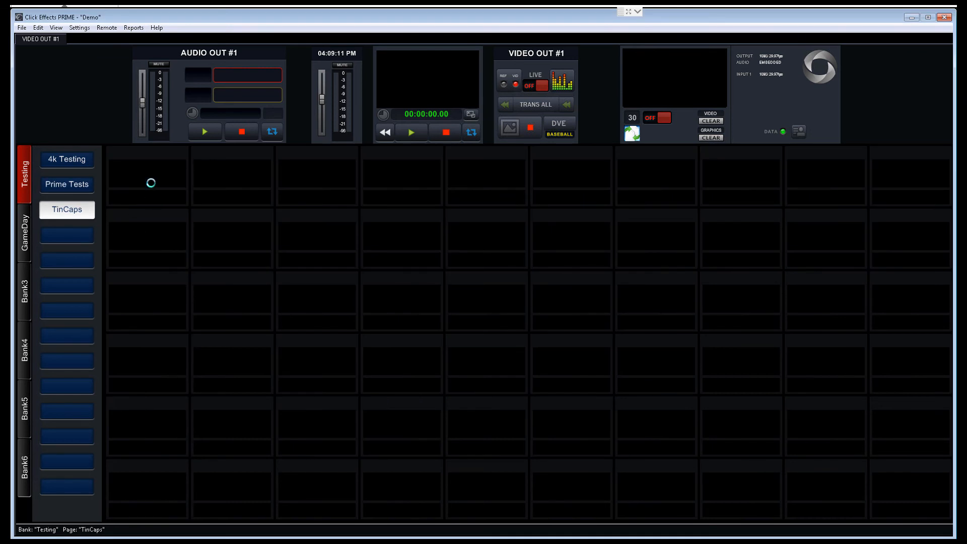
right_click(150, 183)
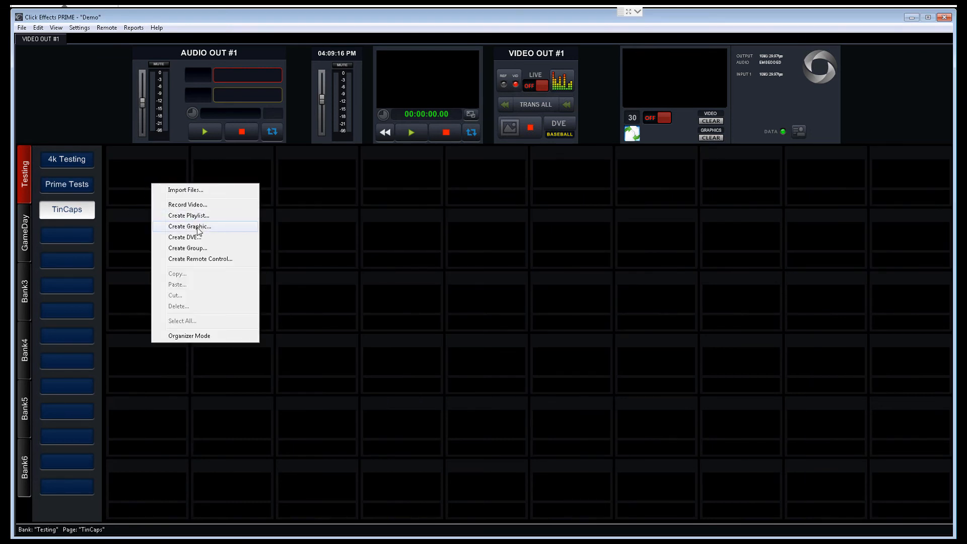
- Create a graphic and import Player Stat 02.pbx from Midwest Baseball League\Scenes
left_click(188, 226)
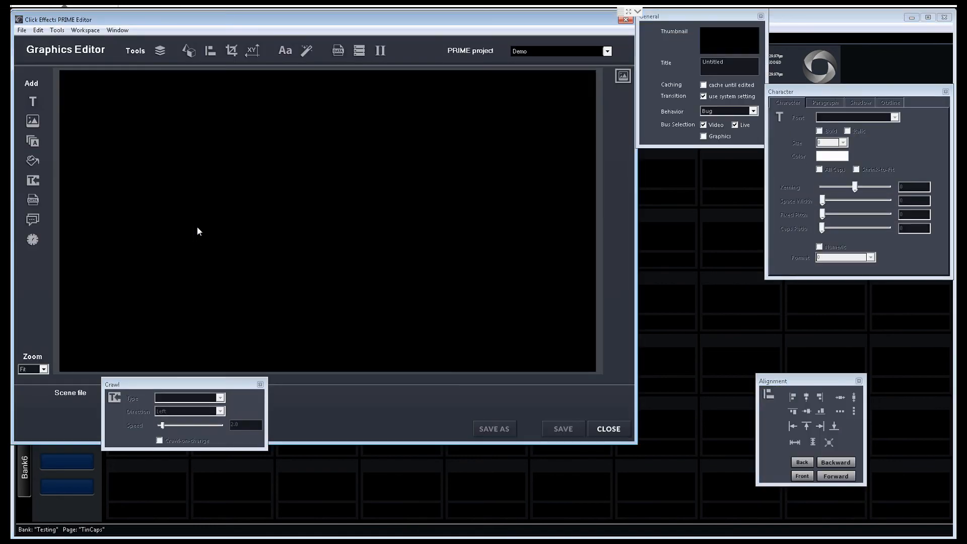
mouse_move(165, 202)
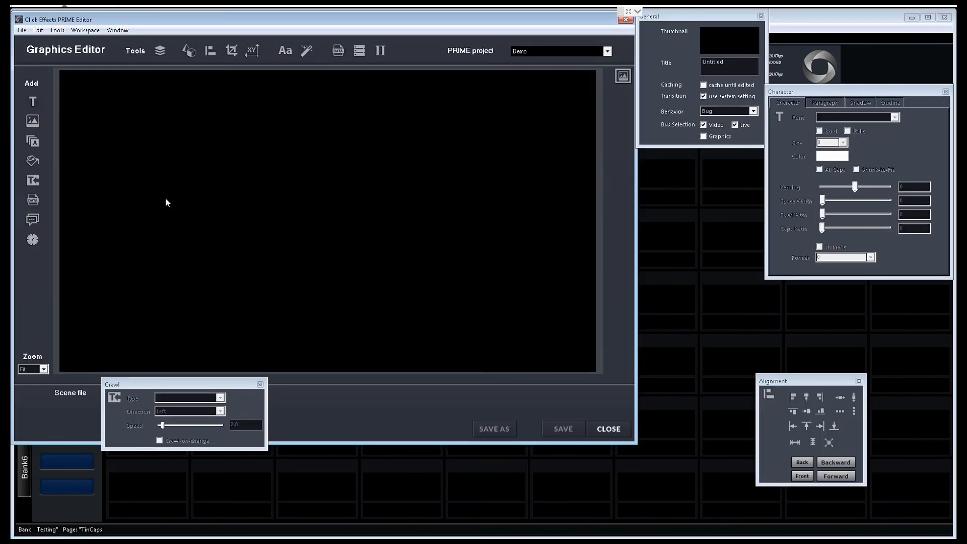
mouse_move(135, 163)
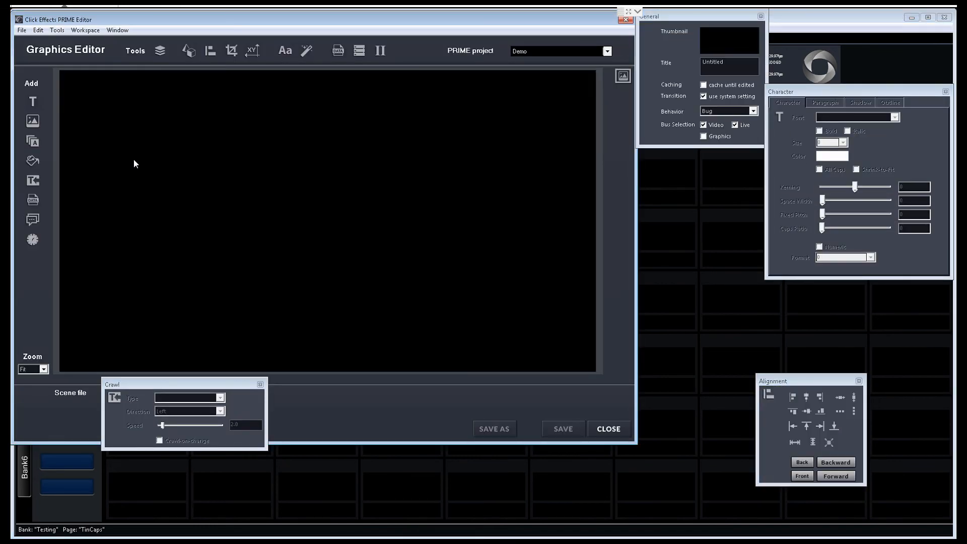
left_click(21, 30)
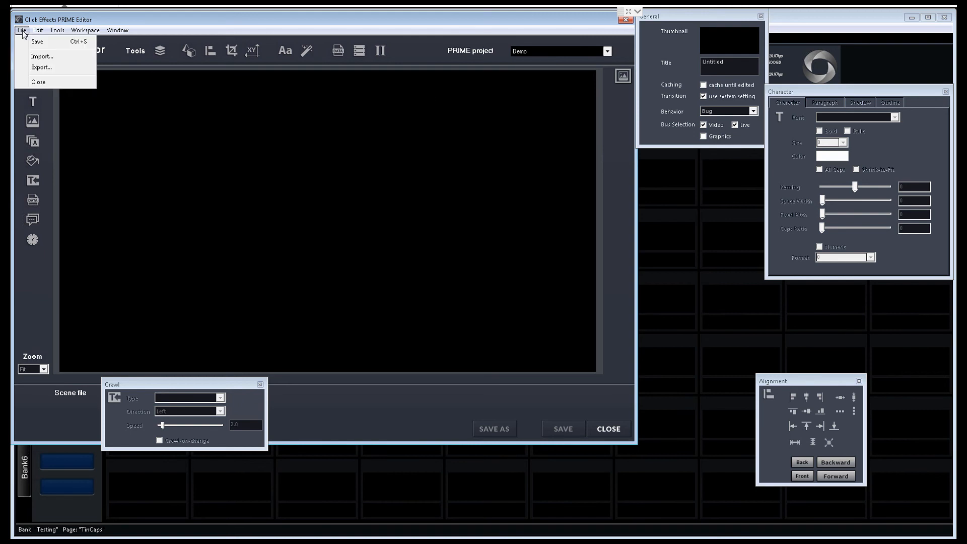
left_click(42, 56)
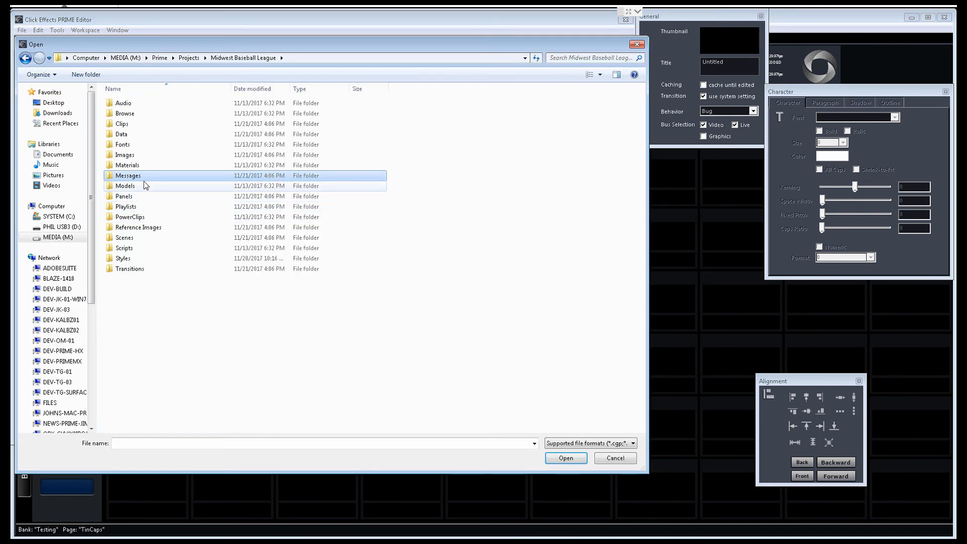
left_click(124, 237)
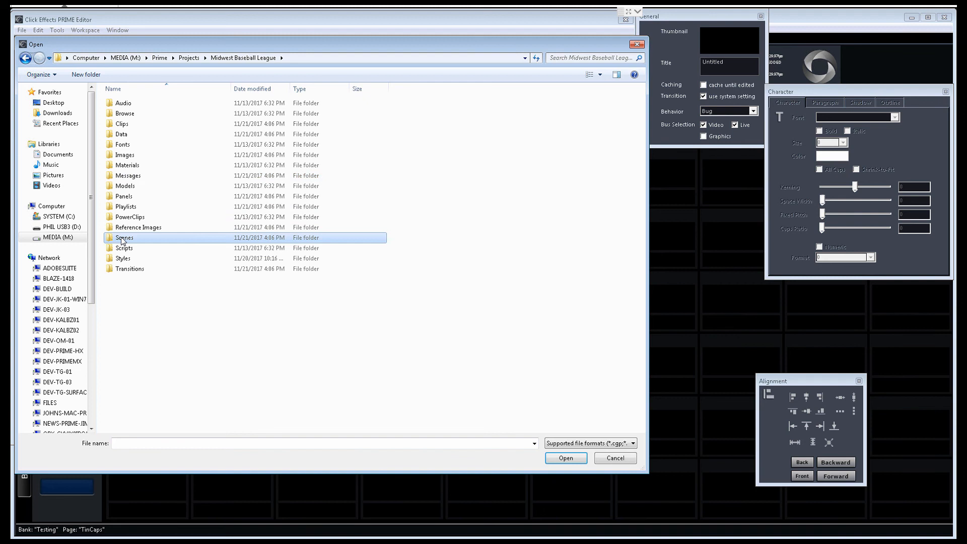
double_click(124, 237)
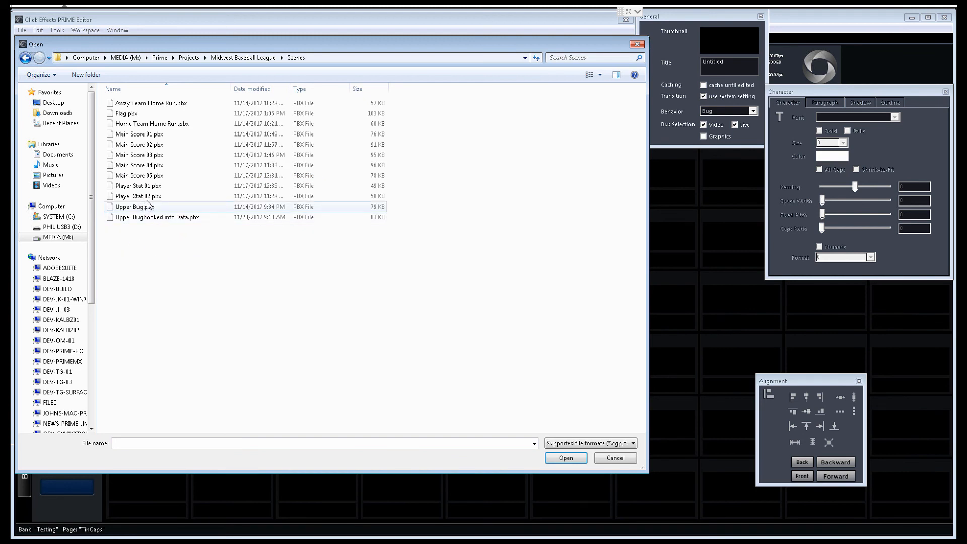
mouse_move(139, 196)
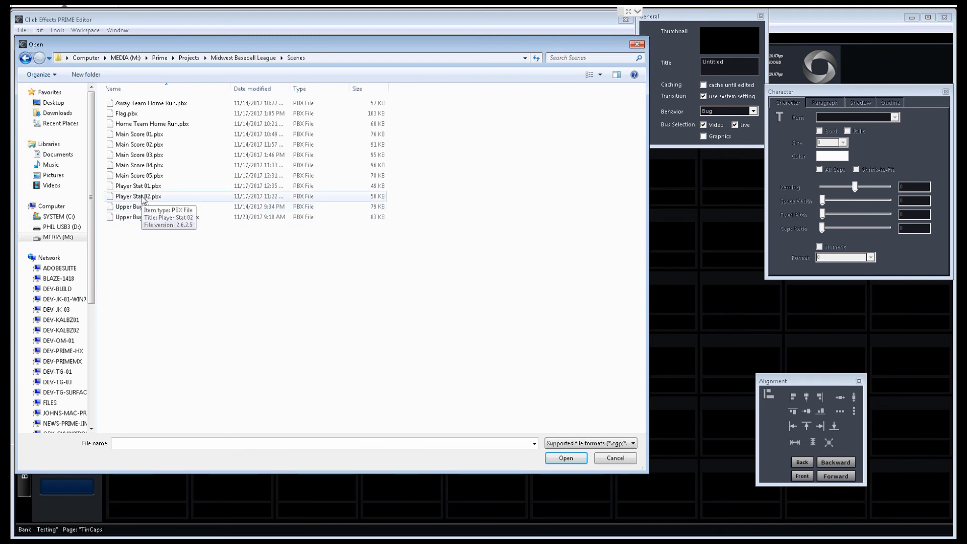
left_click(138, 196)
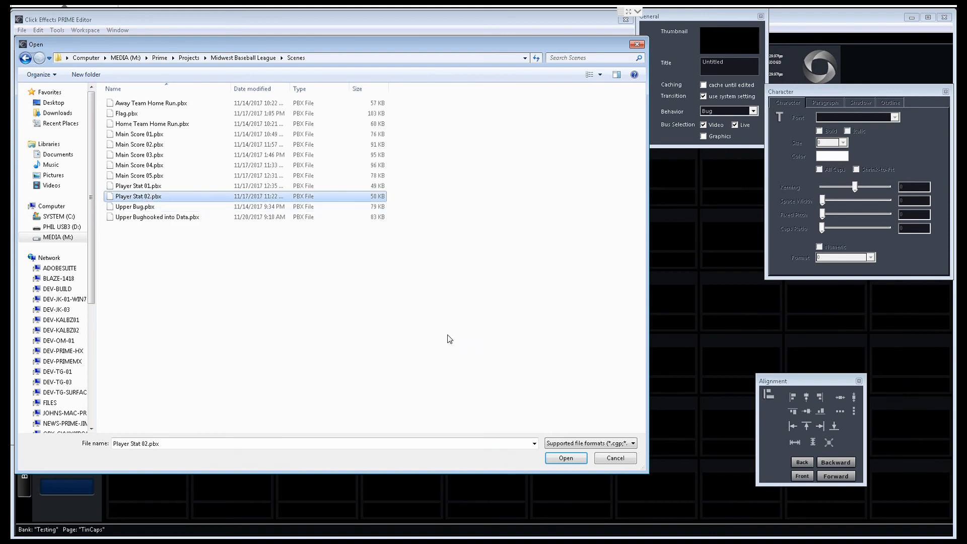
left_click(565, 458)
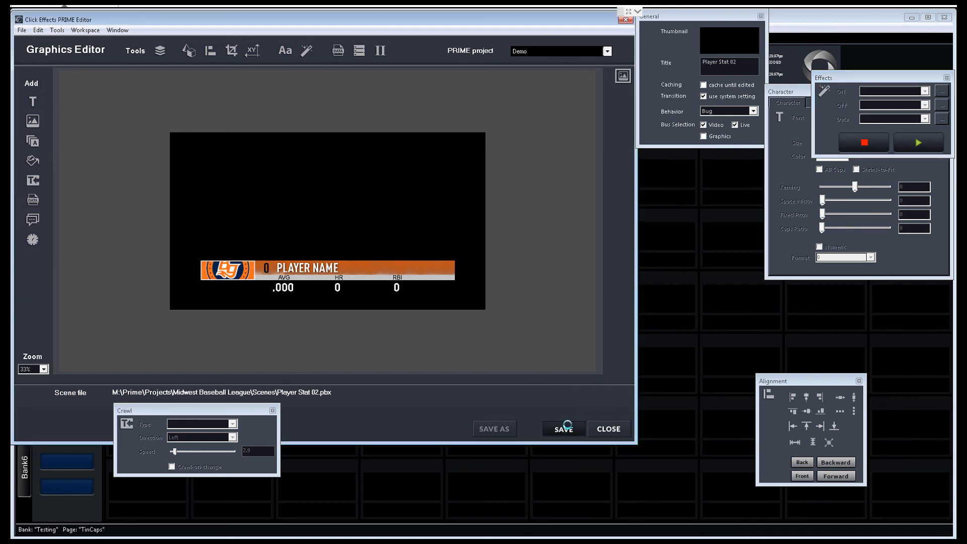
- Save and close the Player Stat 02 graphic, then cue it to preview
left_click(562, 428)
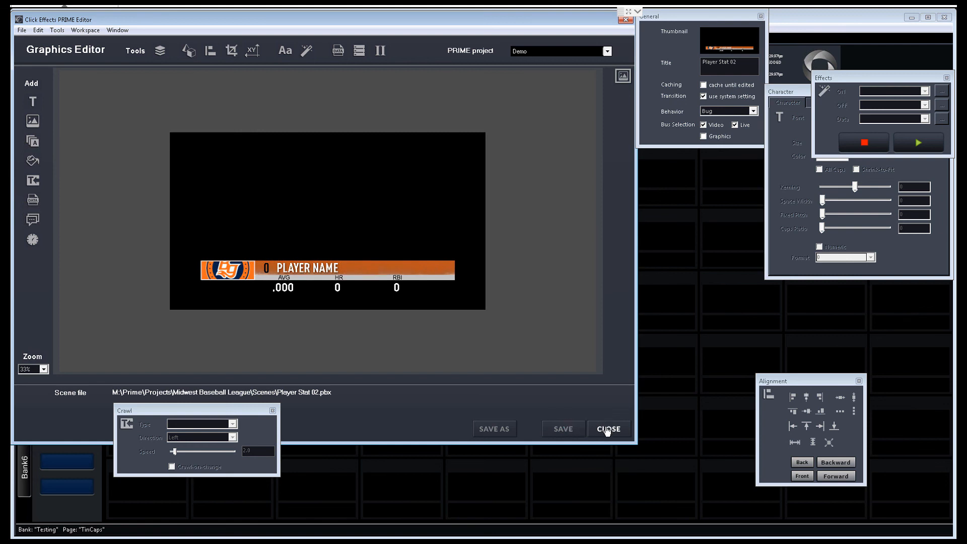
left_click(608, 429)
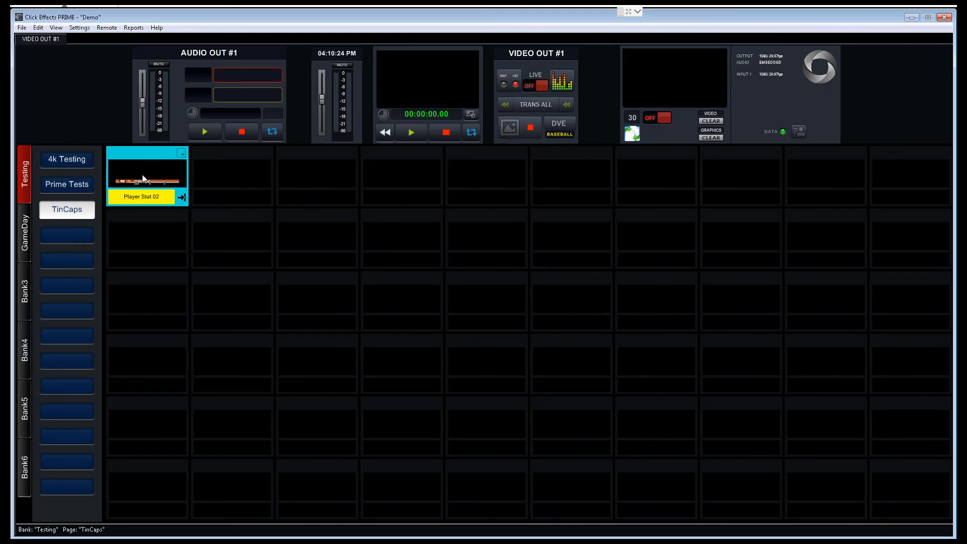
left_click(147, 172)
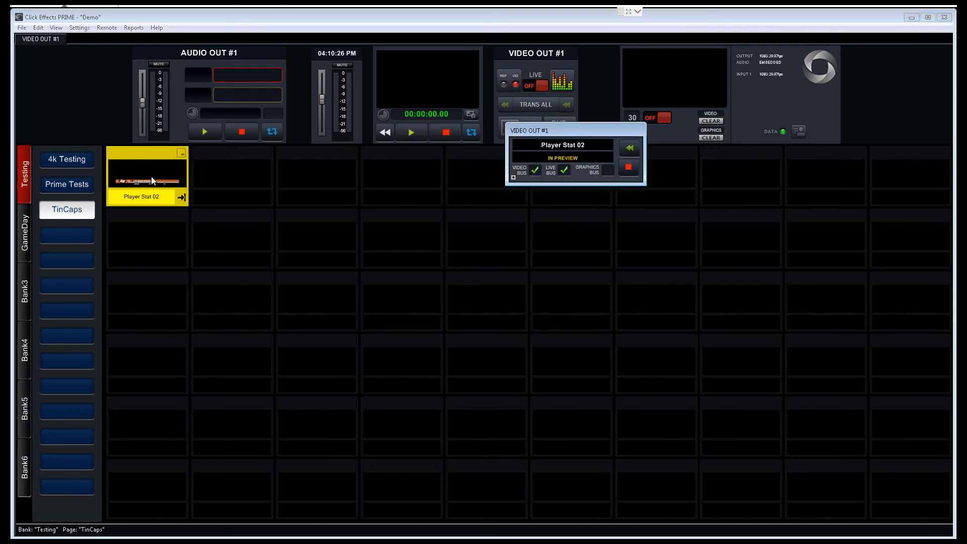